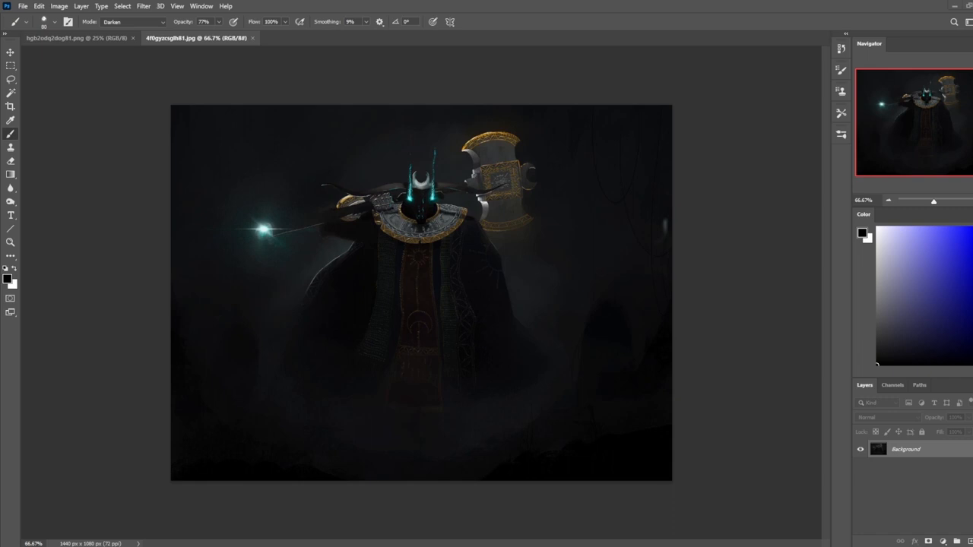
pyautogui.moveTo(334, 374)
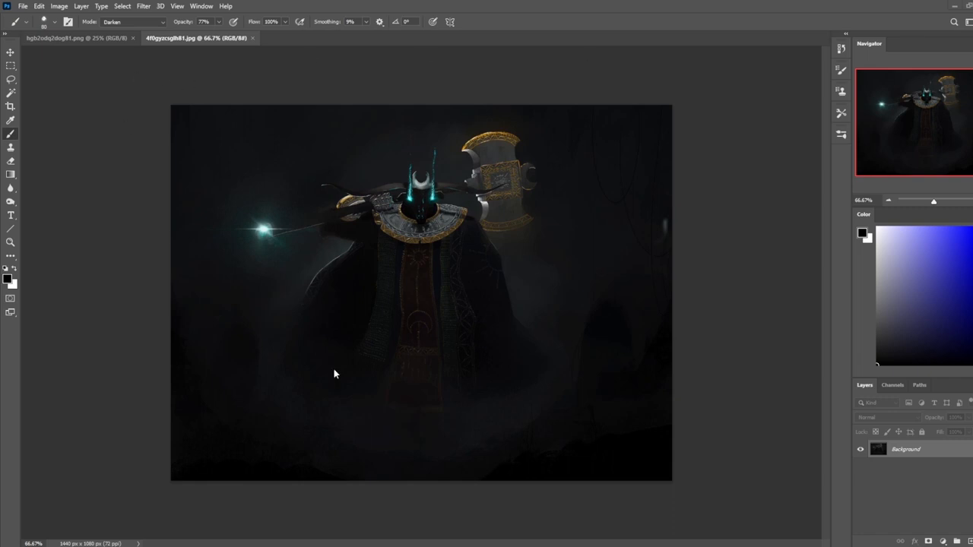
# Step: Switch through the open tabs to reach the r/istebrak community feed and scroll it
pyautogui.click(76, 38)
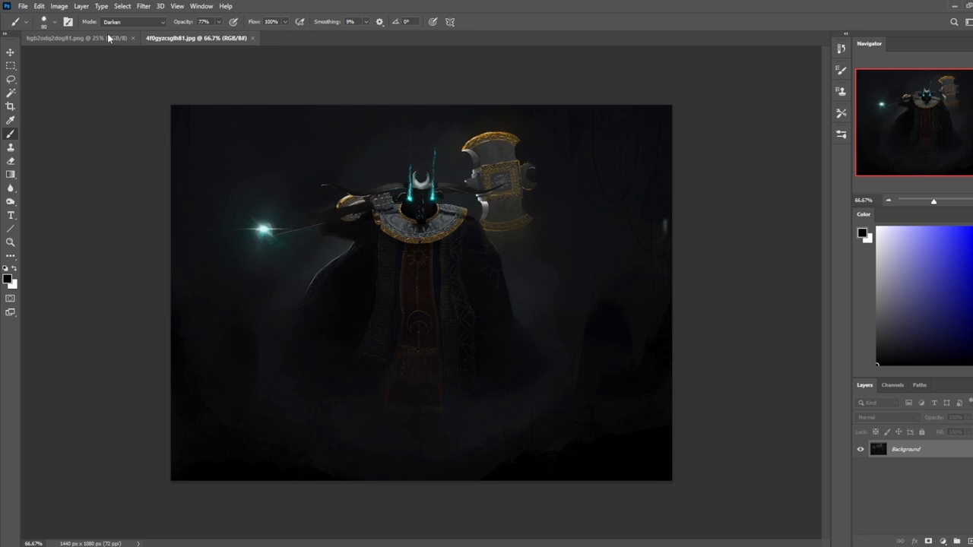
pyautogui.click(73, 38)
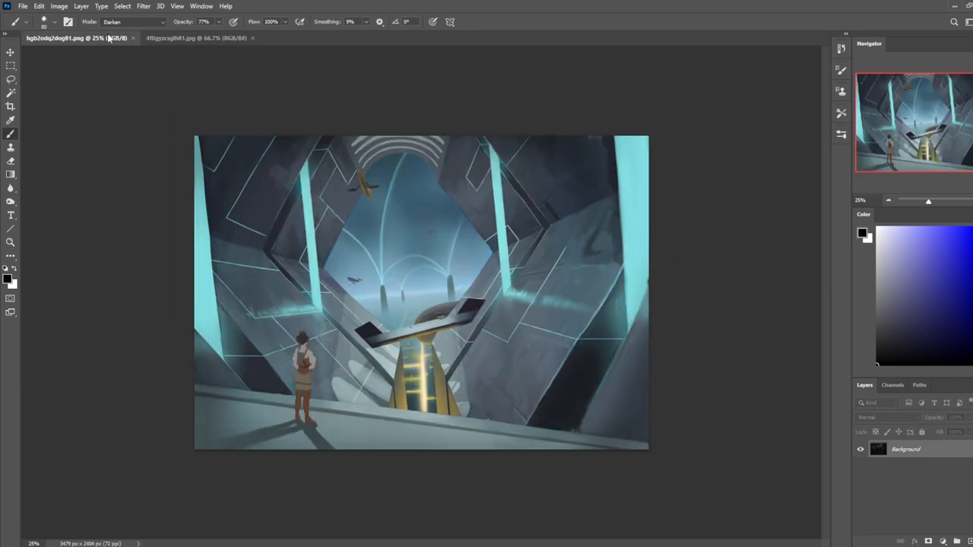
pyautogui.click(196, 38)
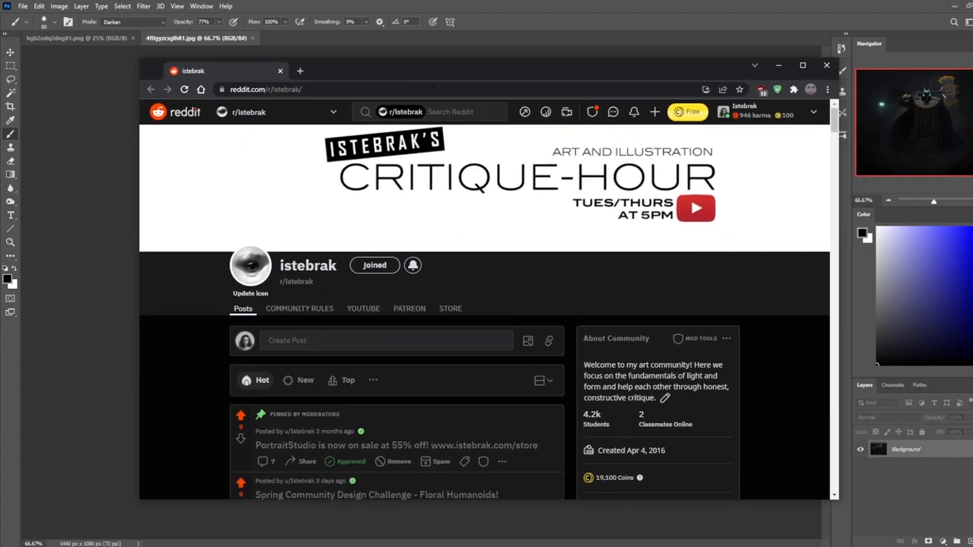
pyautogui.scroll(-3)
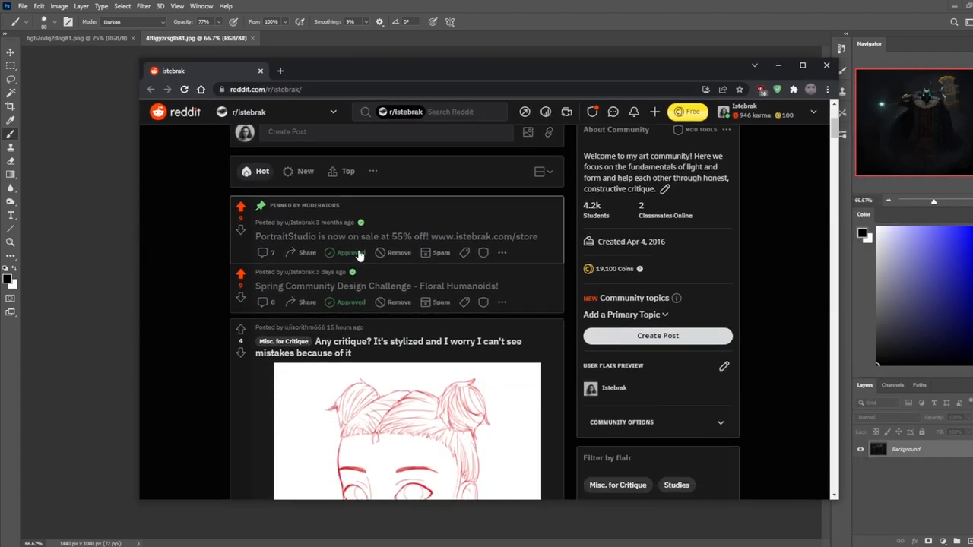
pyautogui.moveTo(468, 292)
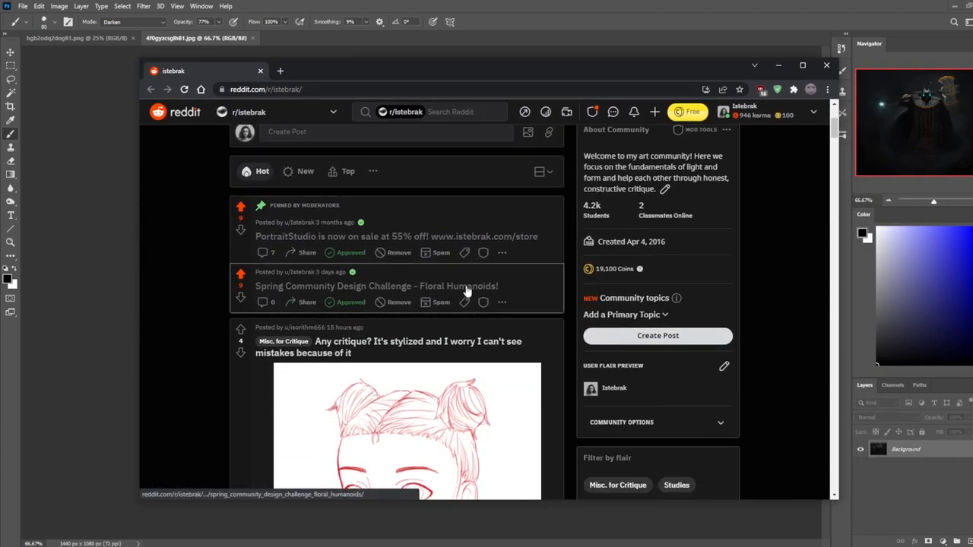
# Step: Open the 'Spring Community Design Challenge - Floral Humanoids!' post and read through it
pyautogui.click(376, 286)
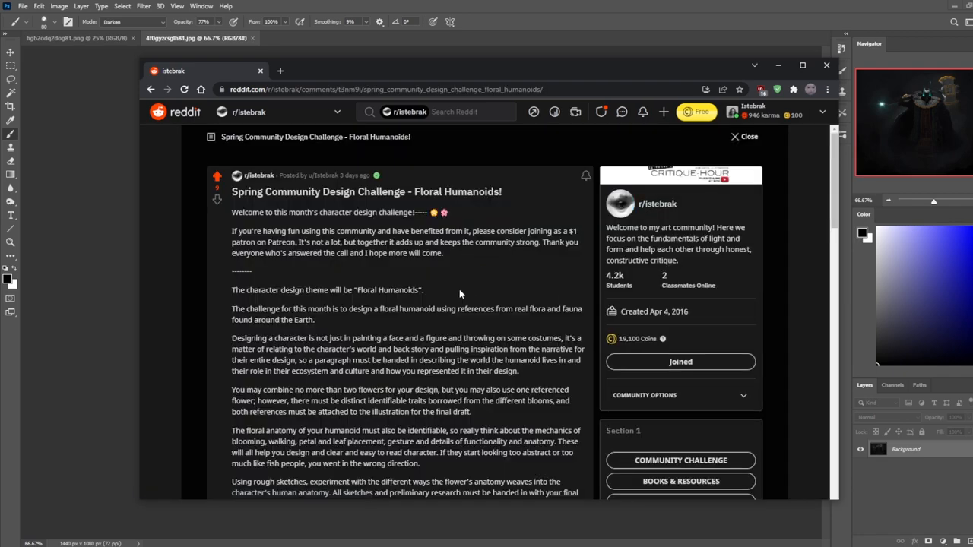
pyautogui.scroll(-3)
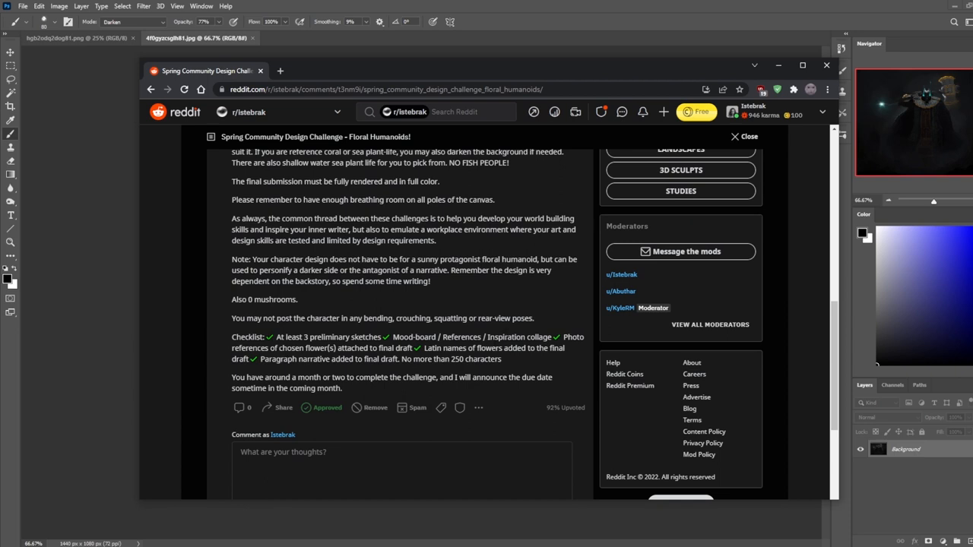
pyautogui.doubleClick(325, 337)
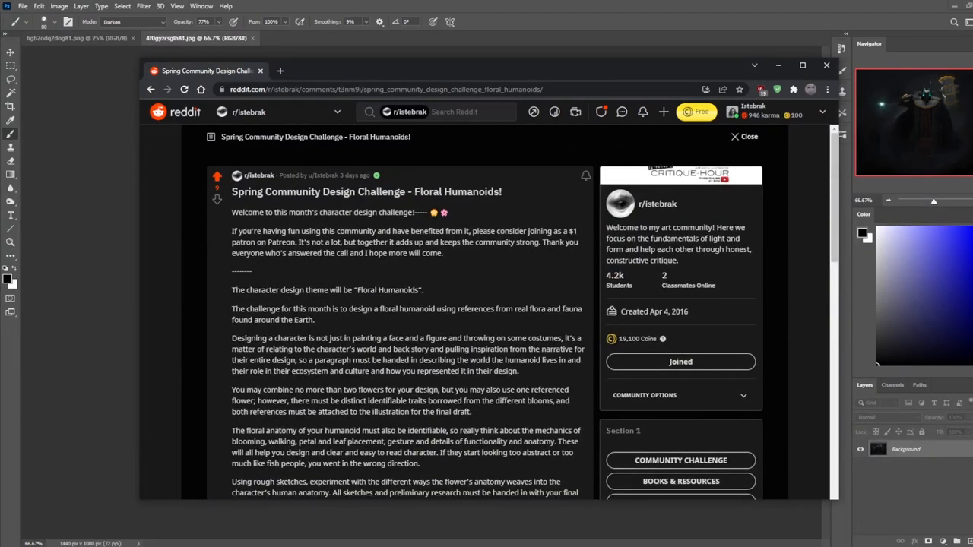
# Step: Open istebrak.com in a new tab to show the portfolio page
pyautogui.doubleClick(456, 192)
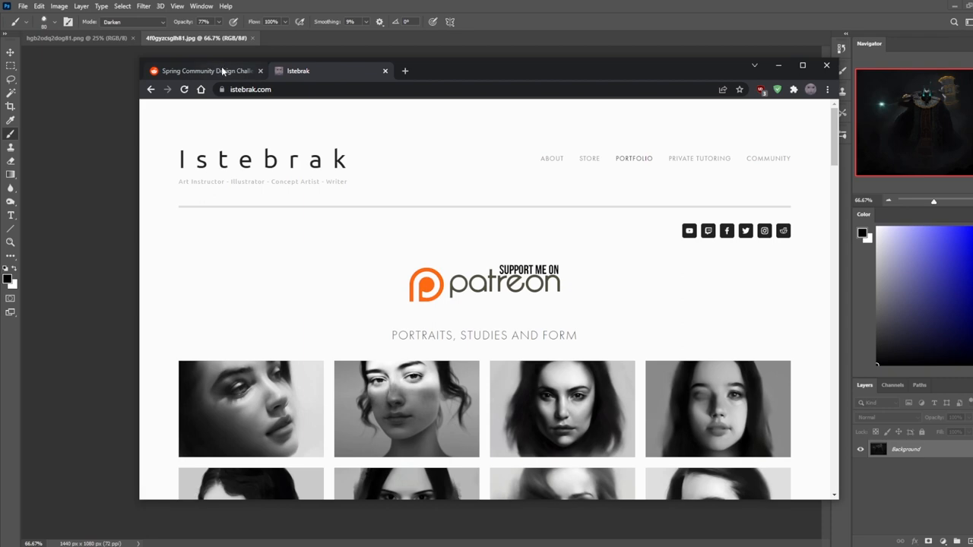
# Step: Switch back to the Reddit tab with the Floral Humanoids challenge post
pyautogui.click(205, 71)
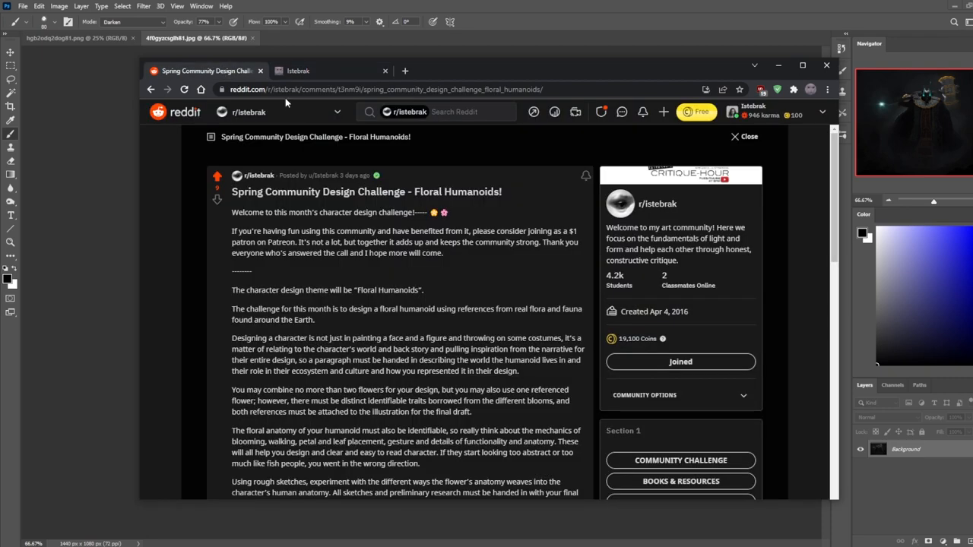
pyautogui.moveTo(593, 230)
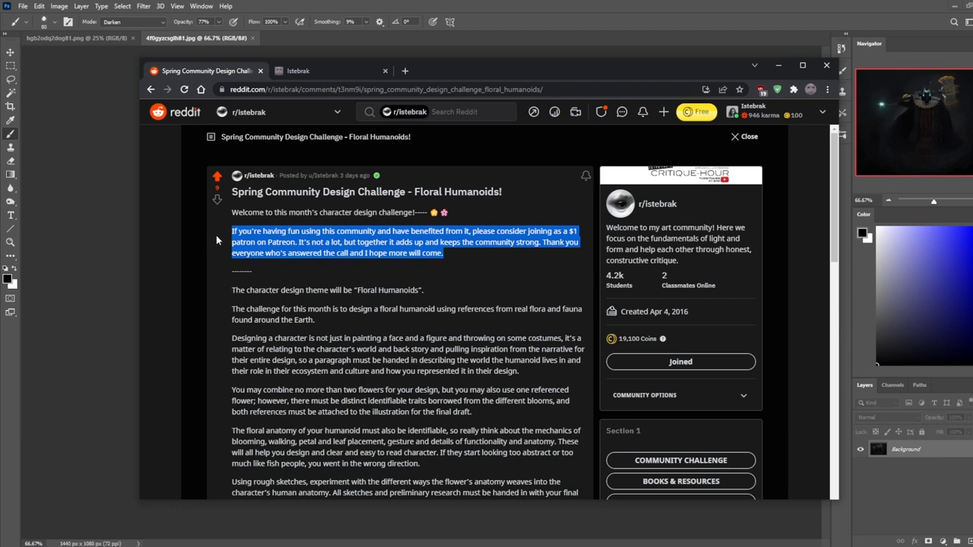
pyautogui.moveTo(217, 240)
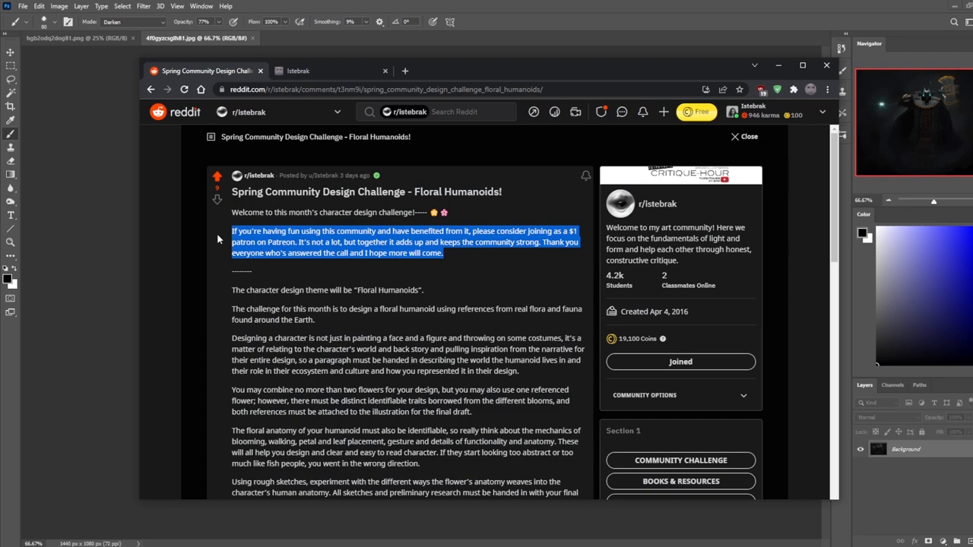
pyautogui.scroll(-3)
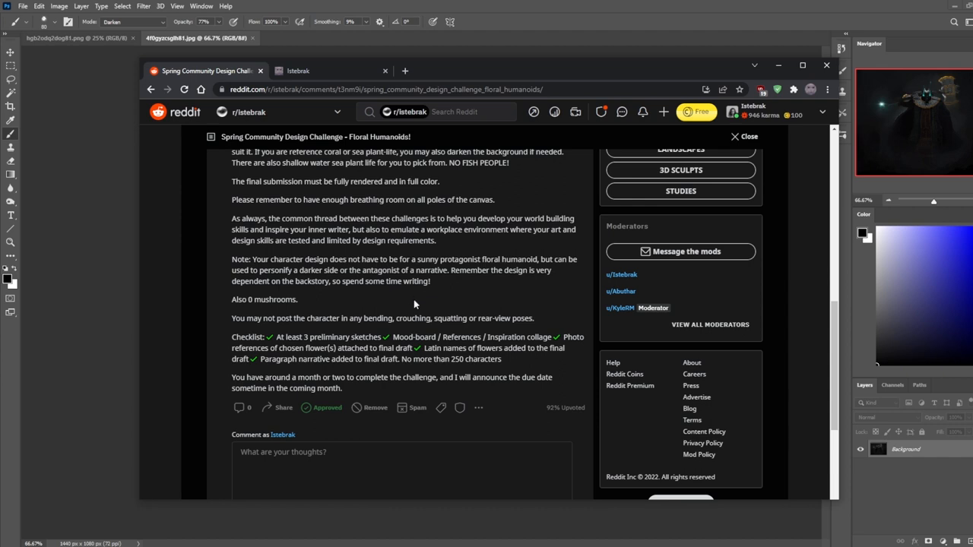
pyautogui.moveTo(301, 307)
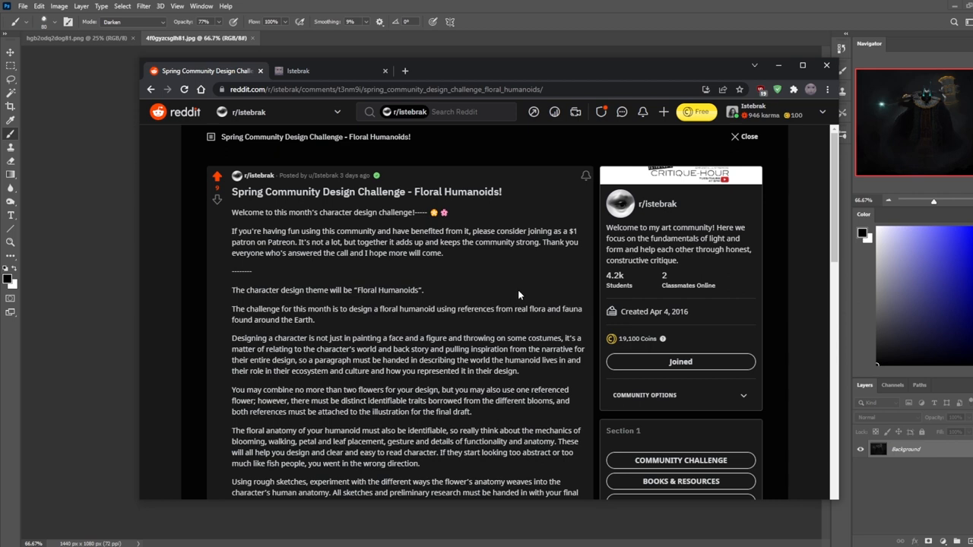
pyautogui.moveTo(520, 280)
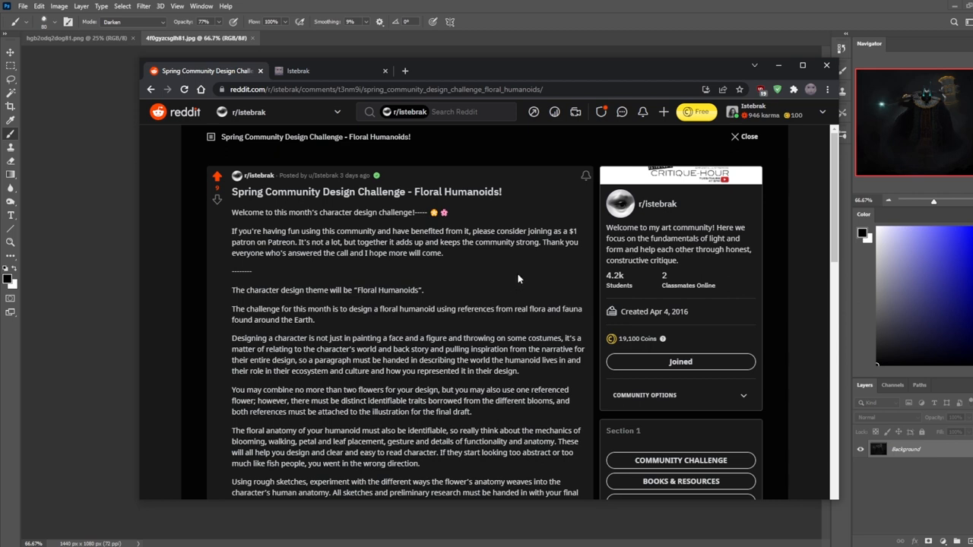
pyautogui.moveTo(517, 272)
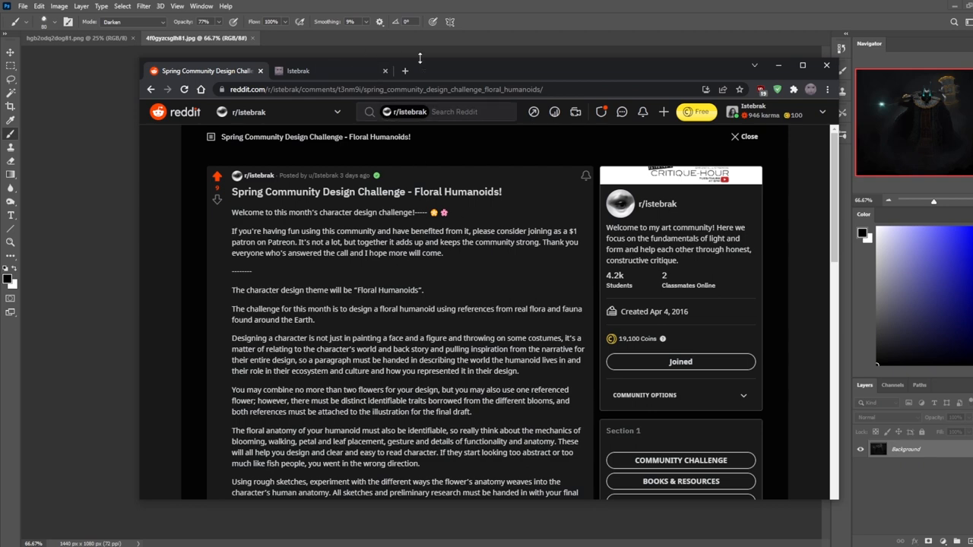
# Step: Put the Chrome window away so the dark Anubis painting is in front again
pyautogui.click(827, 64)
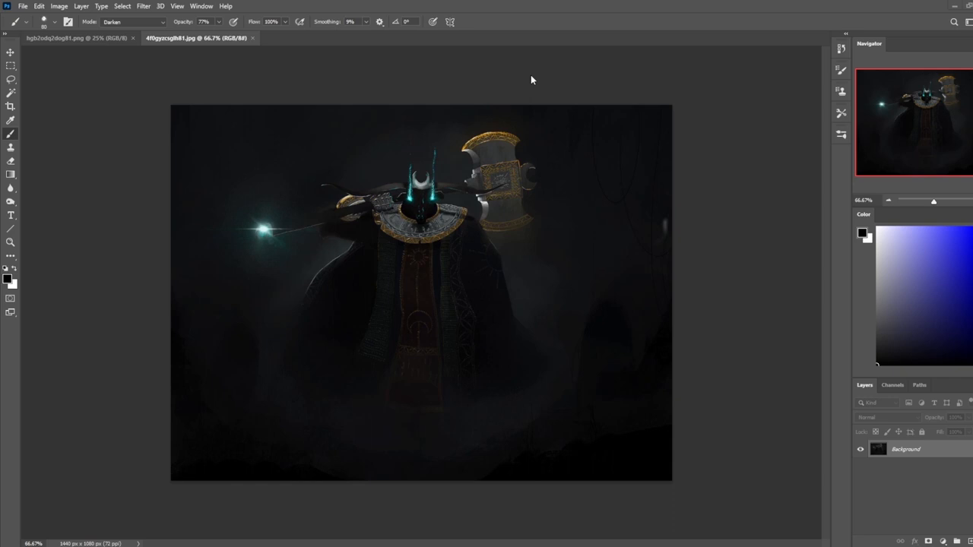
pyautogui.moveTo(841, 90)
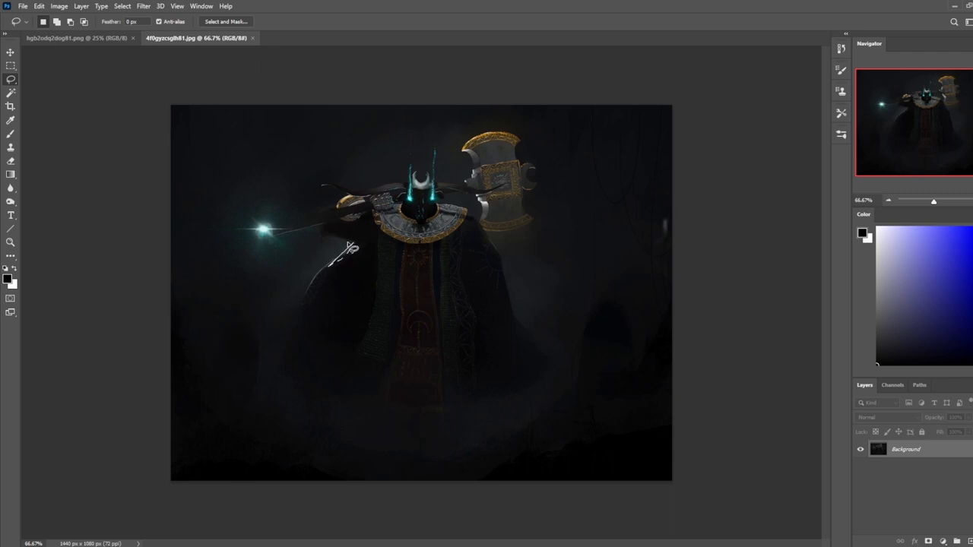
pyautogui.moveTo(372, 272)
pyautogui.write('50')
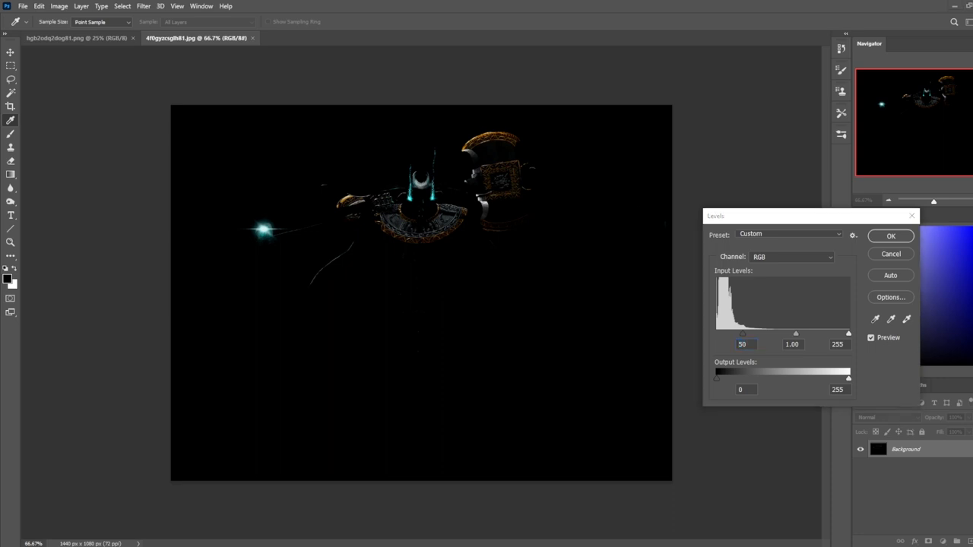
pyautogui.moveTo(900, 259)
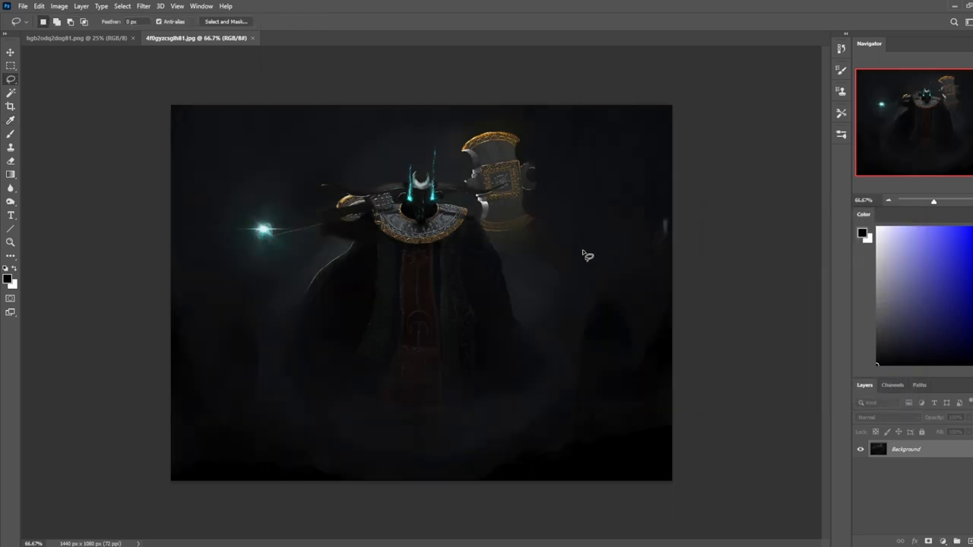
pyautogui.moveTo(350, 255)
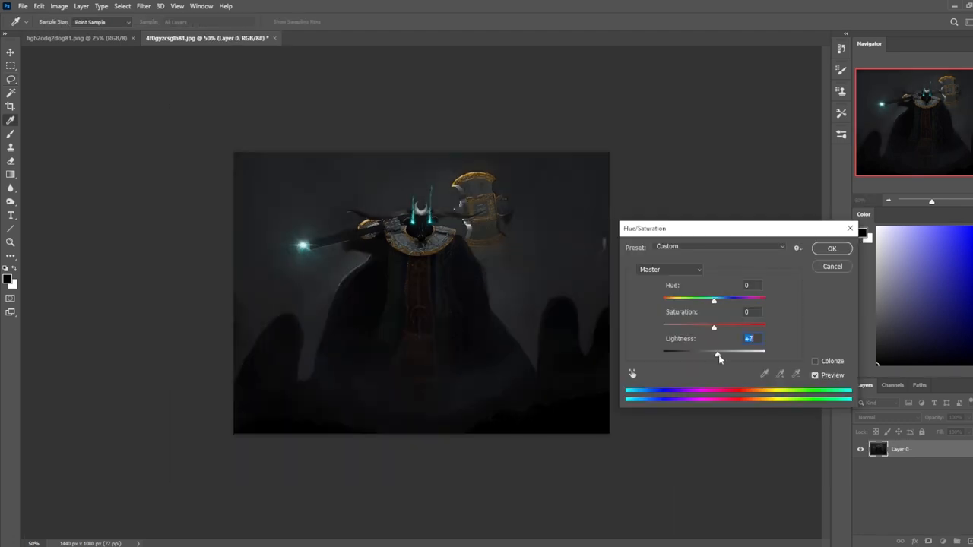
pyautogui.moveTo(717, 350); pyautogui.dragTo(717, 350)
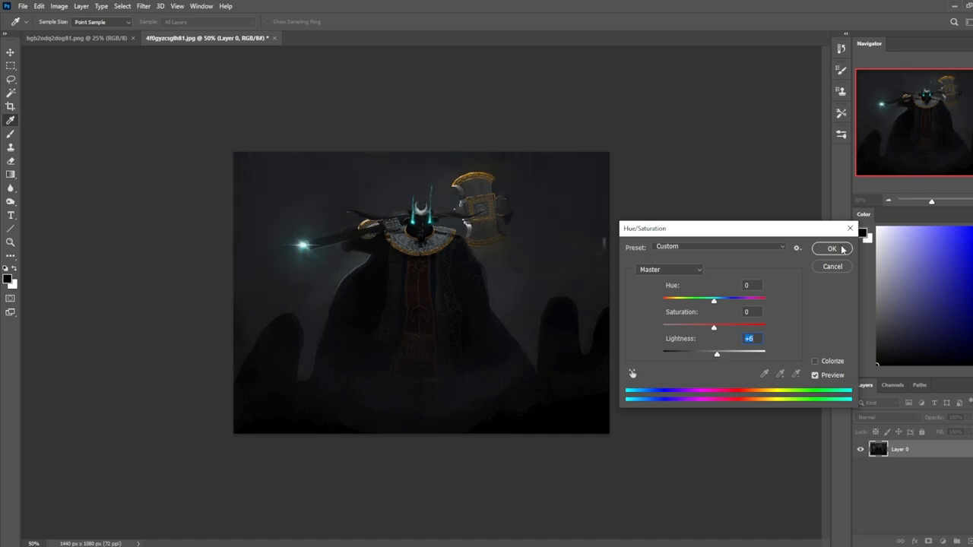
pyautogui.click(831, 249)
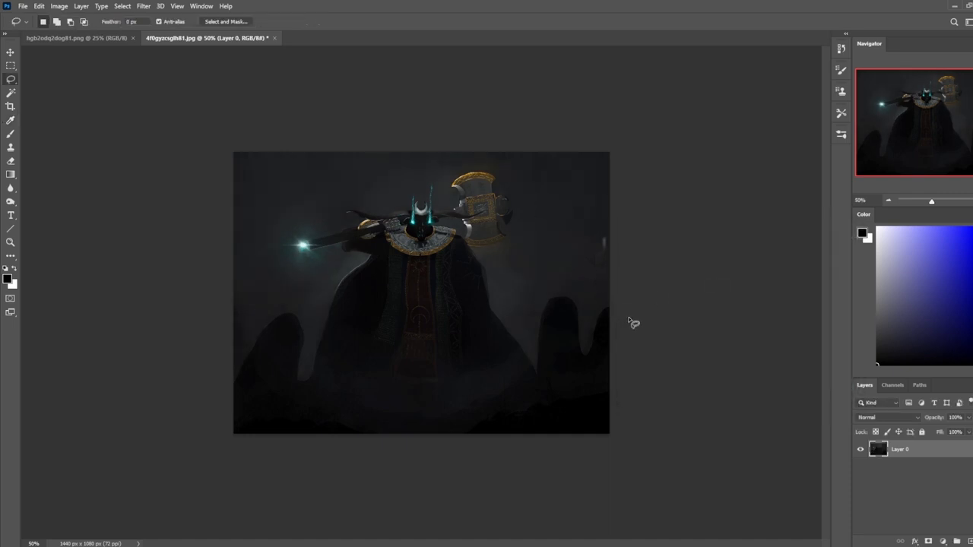
pyautogui.moveTo(591, 283)
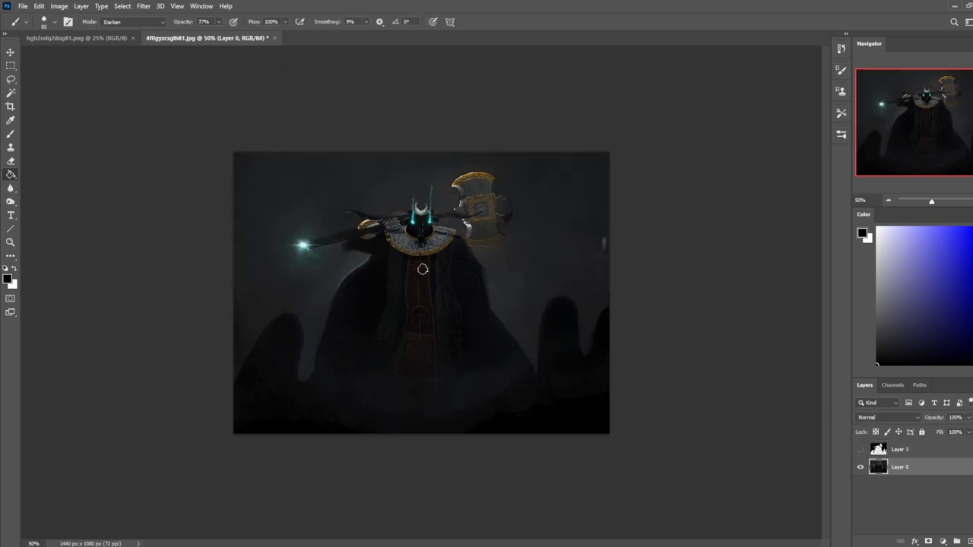
pyautogui.moveTo(462, 295)
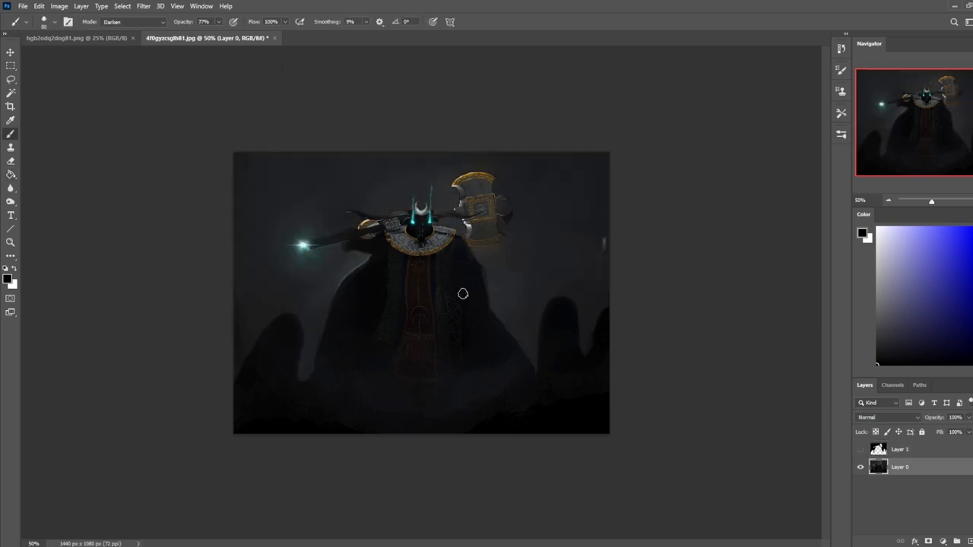
# Step: Choose a long streak-shaped brush tip from the brush picker
pyautogui.rightClick(462, 293)
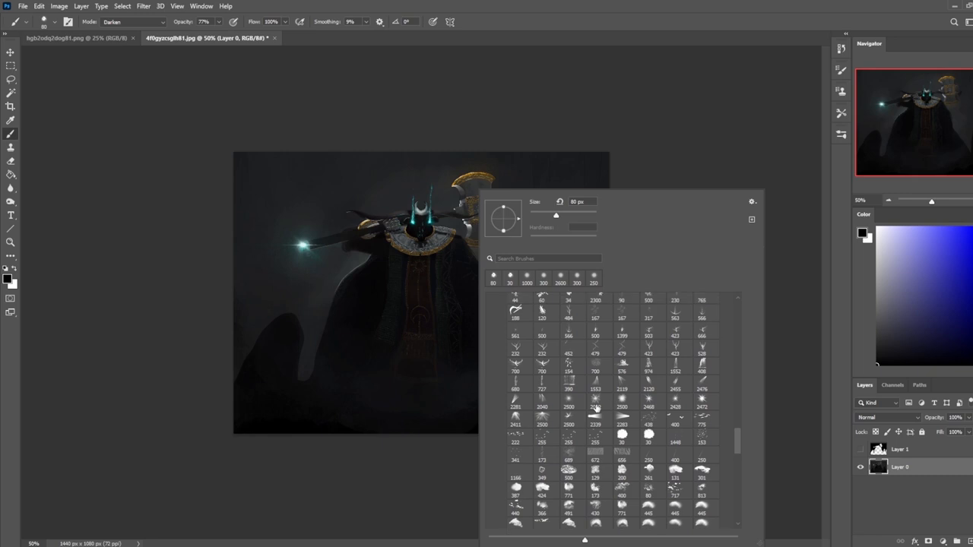
pyautogui.scroll(-3)
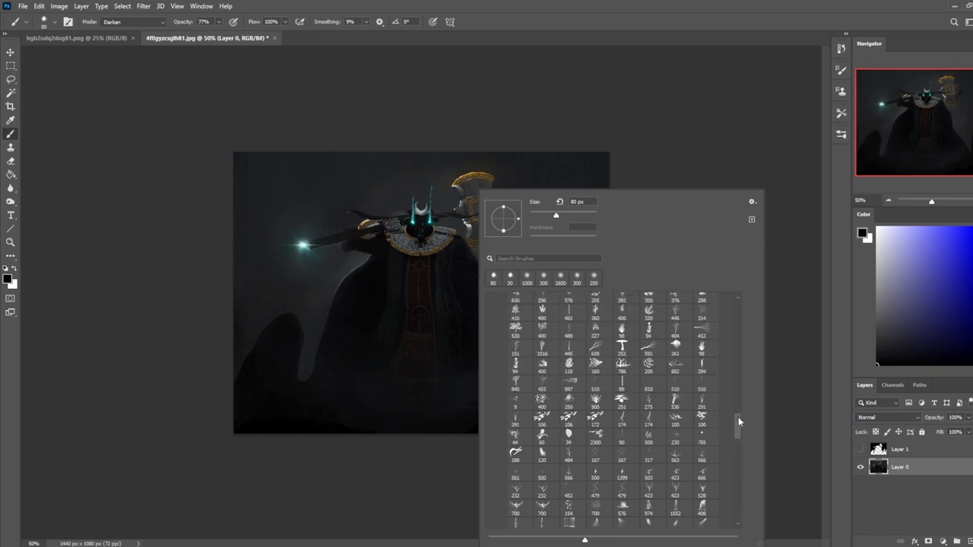
pyautogui.scroll(-3)
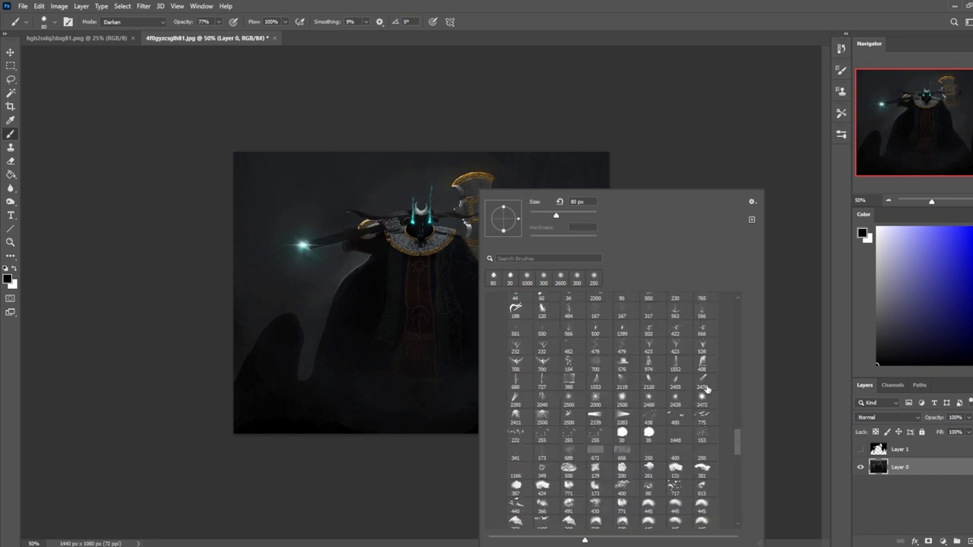
pyautogui.click(702, 378)
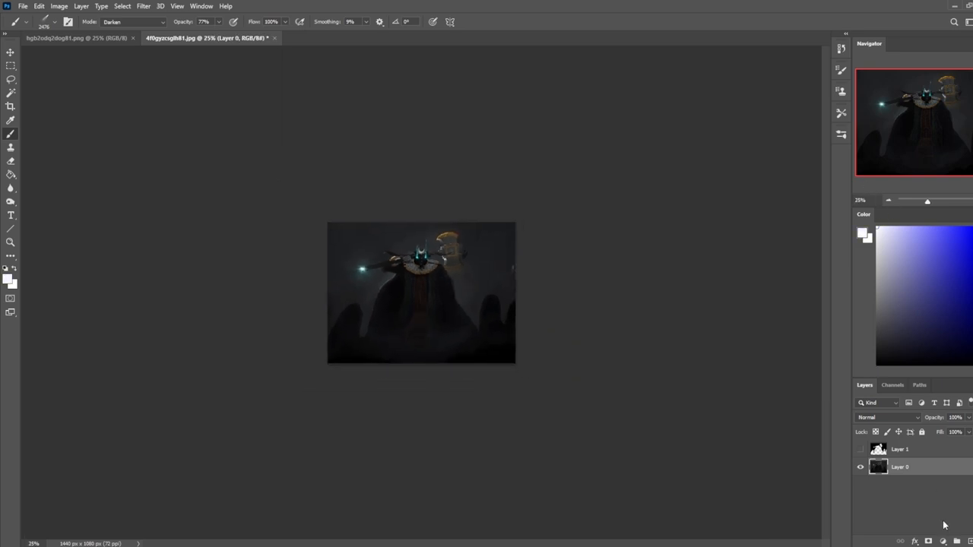
# Step: Tilt the canvas, paint a light streak over the figure, then set blending to Normal at about a third opacity
pyautogui.moveTo(395, 337); pyautogui.dragTo(580, 160)
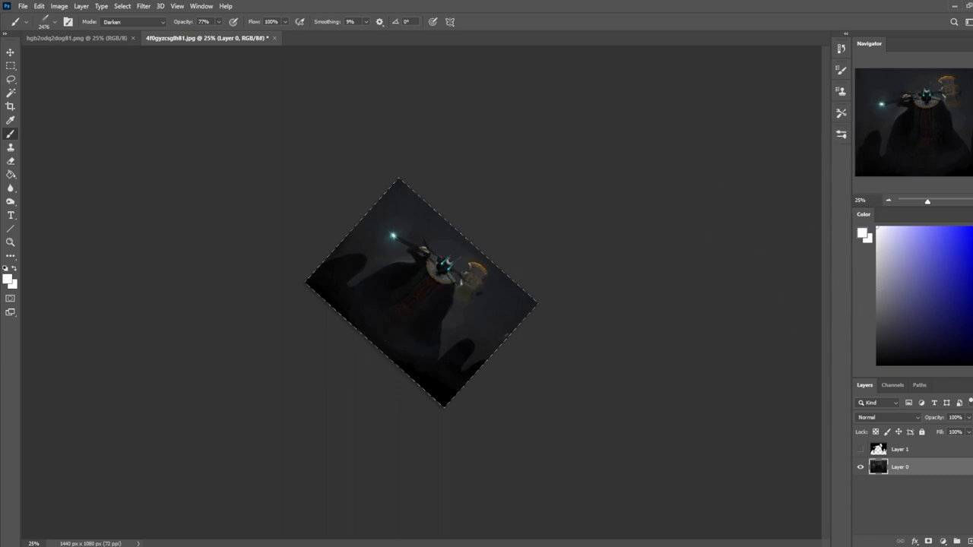
pyautogui.moveTo(380, 334); pyautogui.dragTo(562, 155)
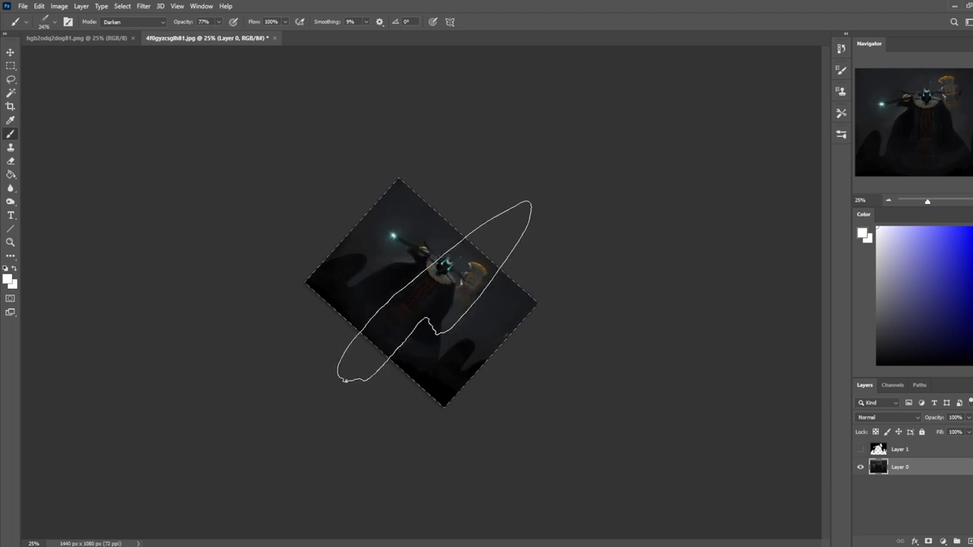
pyautogui.click(10, 79)
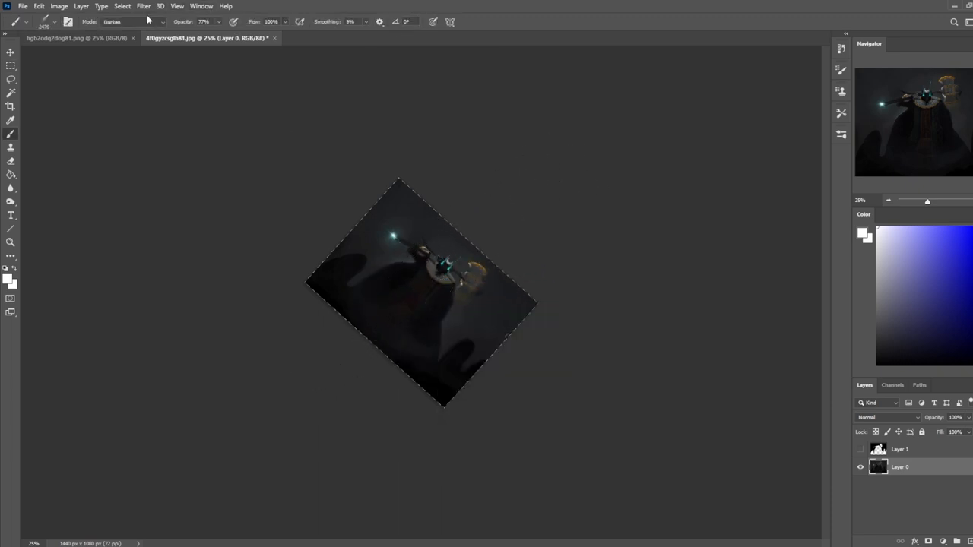
pyautogui.click(129, 22)
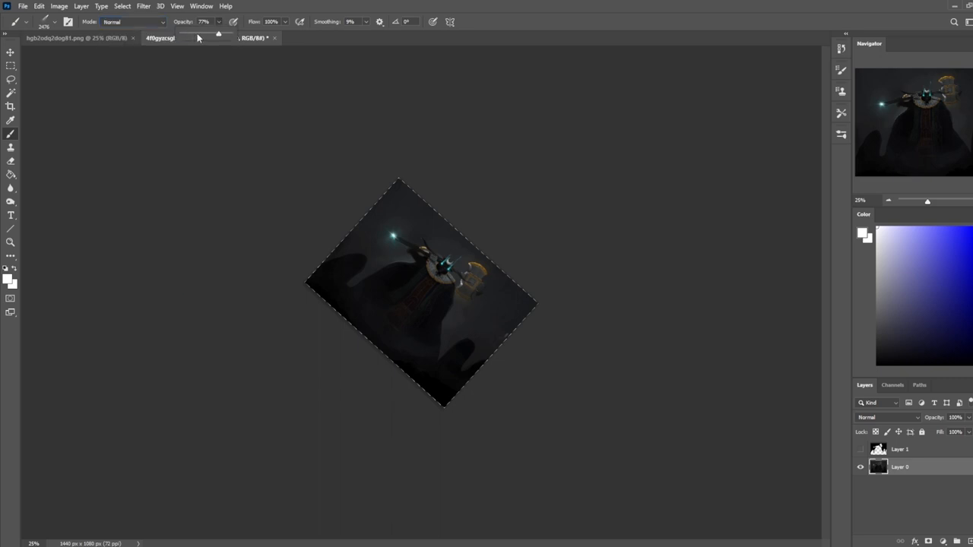
pyautogui.moveTo(517, 183); pyautogui.dragTo(350, 350)
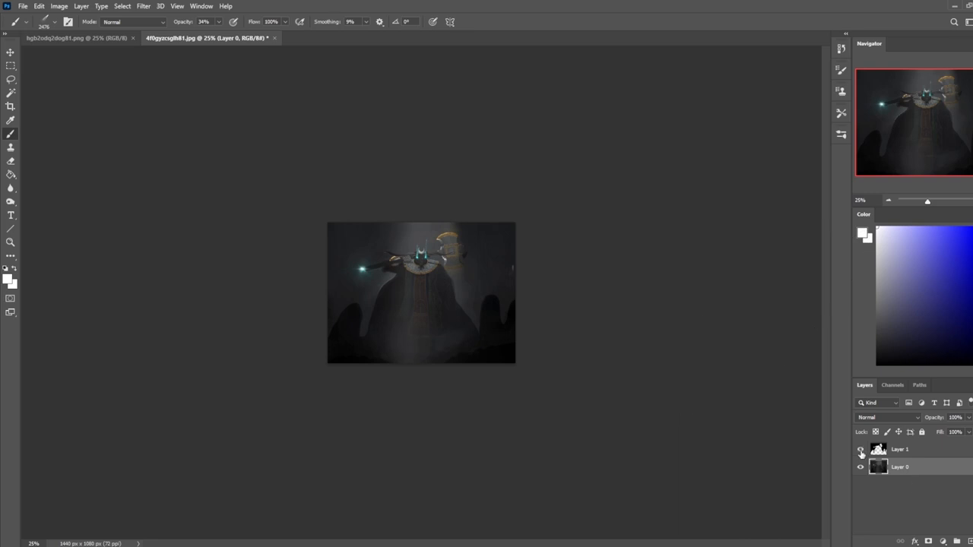
# Step: Check the light beam layer, copy the lit area to a new layer and erase part of it
pyautogui.click(860, 450)
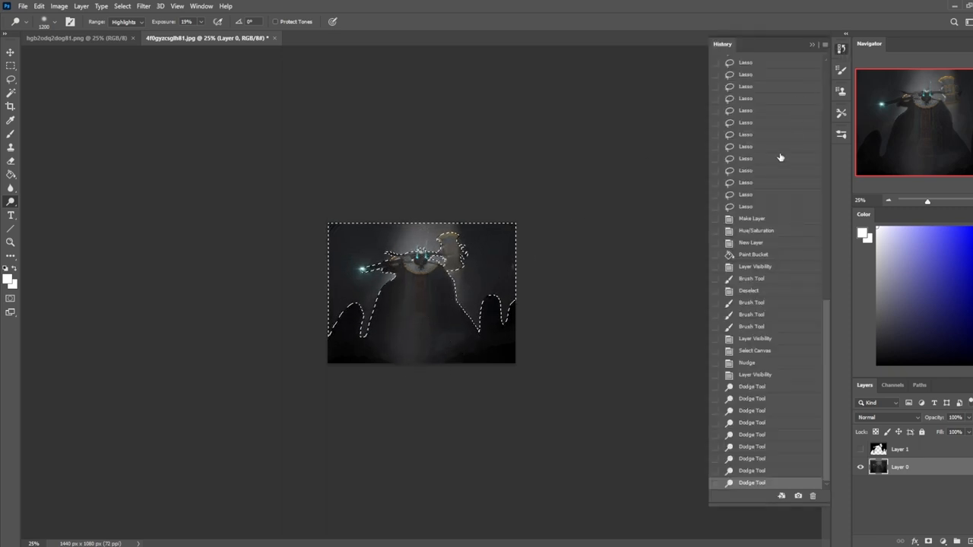
pyautogui.click(748, 291)
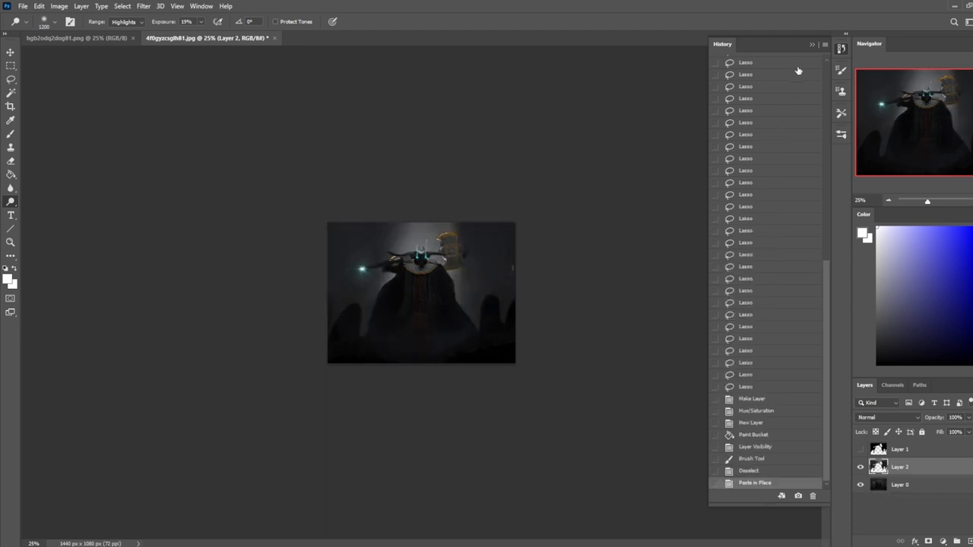
pyautogui.click(11, 134)
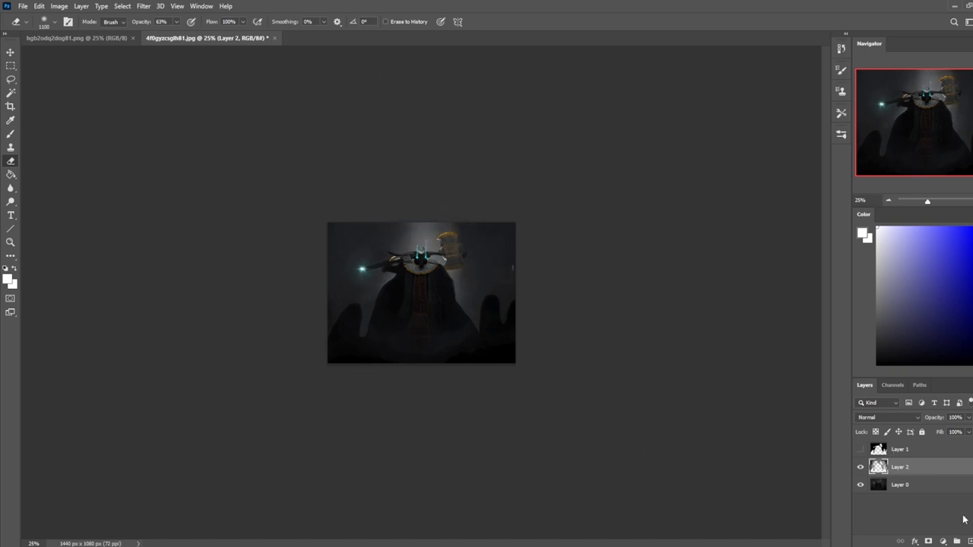
pyautogui.moveTo(471, 365); pyautogui.dragTo(641, 197)
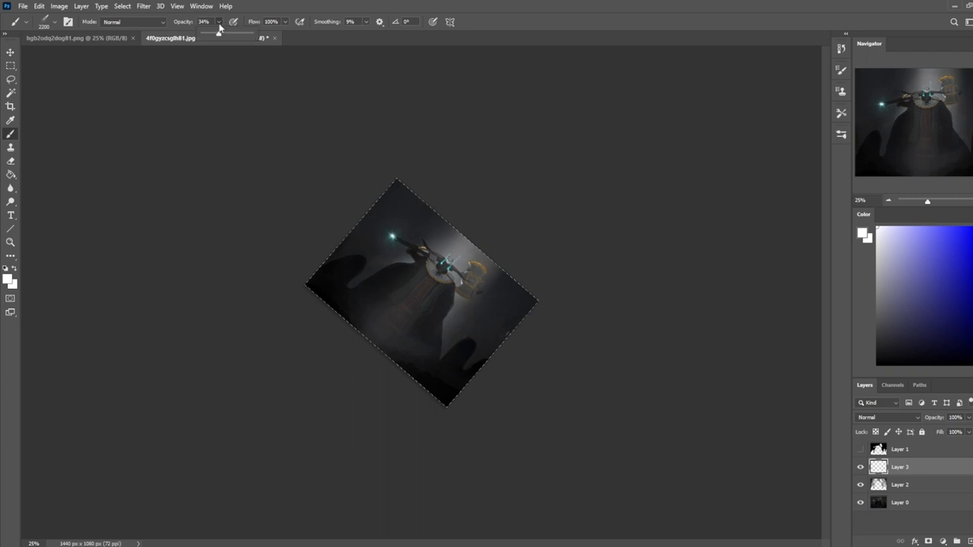
# Step: Paint background beams at 34% opacity, soften them with a textured eraser tip, and hide the layer to compare
pyautogui.moveTo(426, 319); pyautogui.dragTo(577, 180)
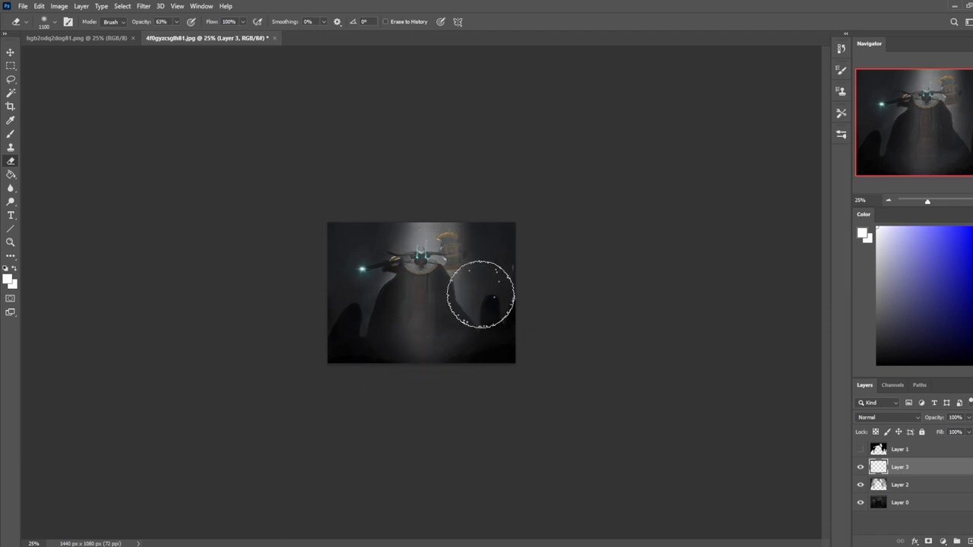
pyautogui.rightClick(479, 296)
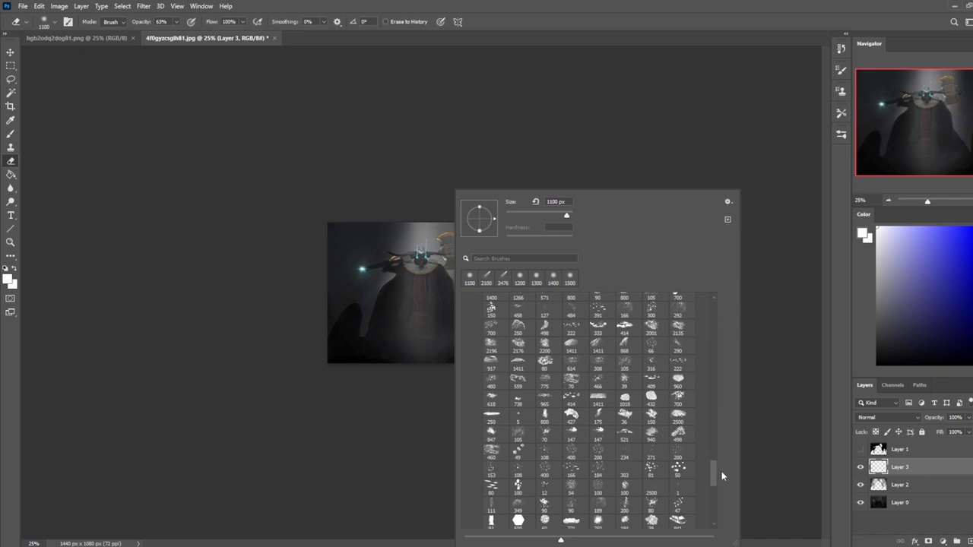
pyautogui.scroll(-3)
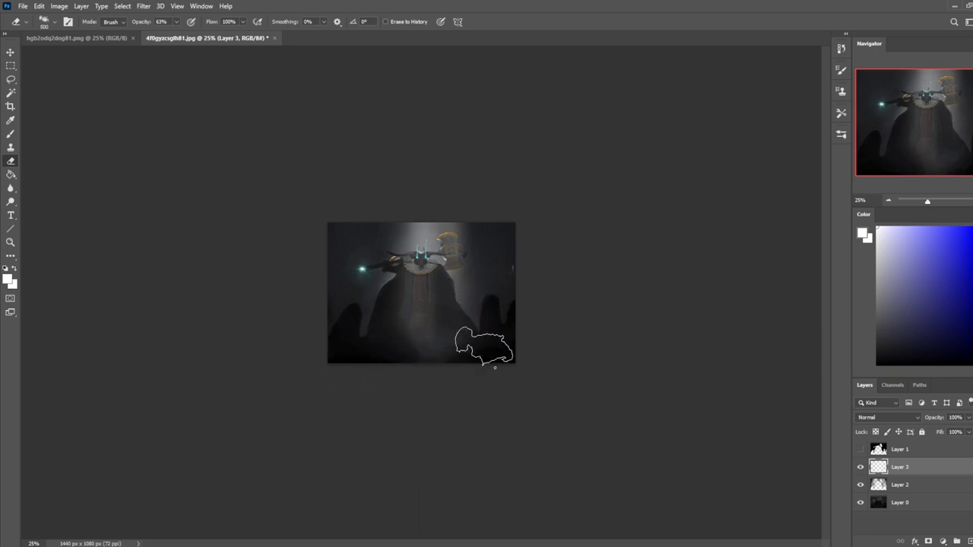
pyautogui.rightClick(494, 349)
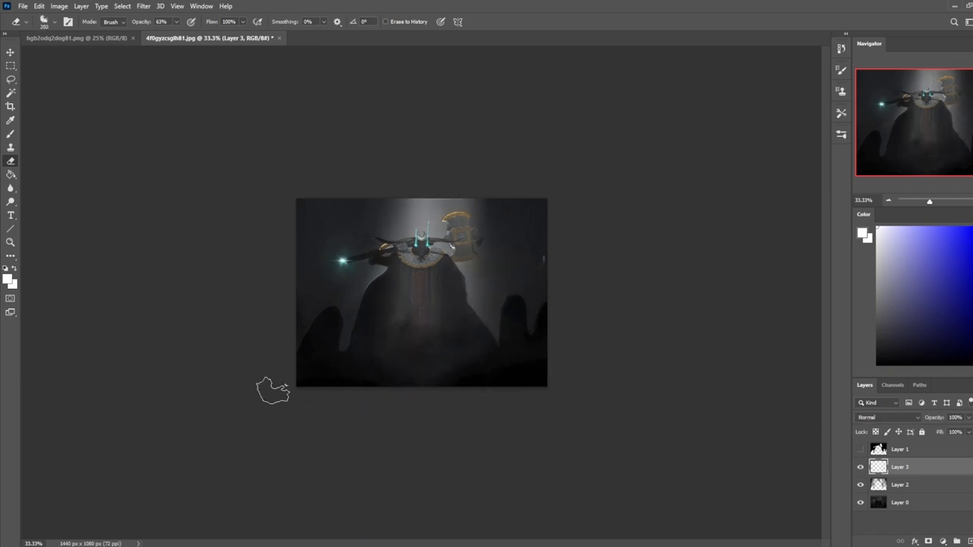
pyautogui.moveTo(559, 298)
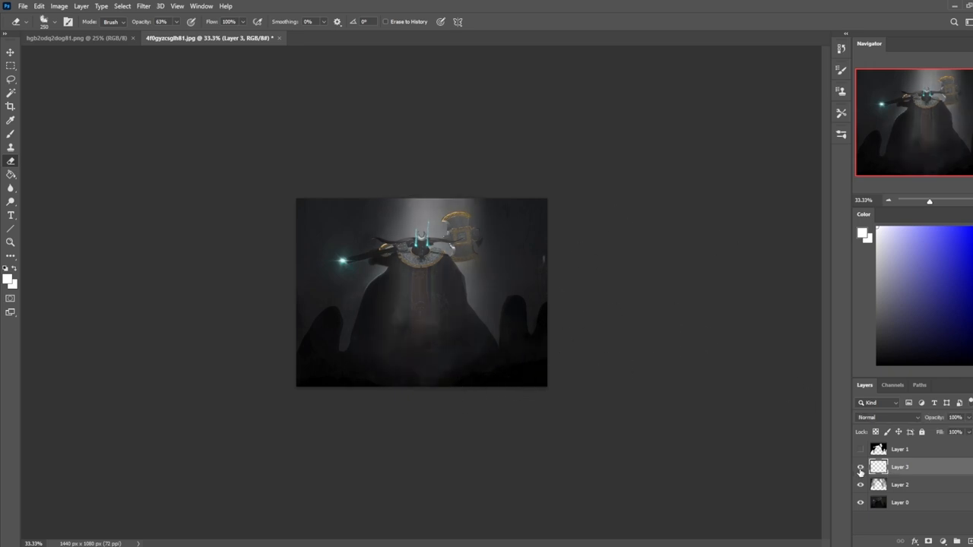
pyautogui.click(860, 485)
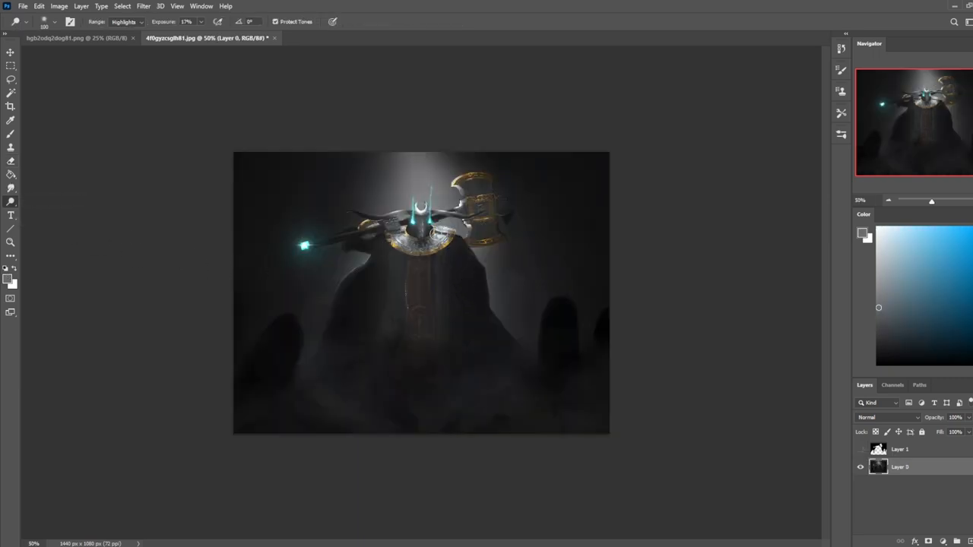
# Step: Dodge the midtones around the figure to brighten the spotlight and teal glow, then close the history
pyautogui.click(418, 205)
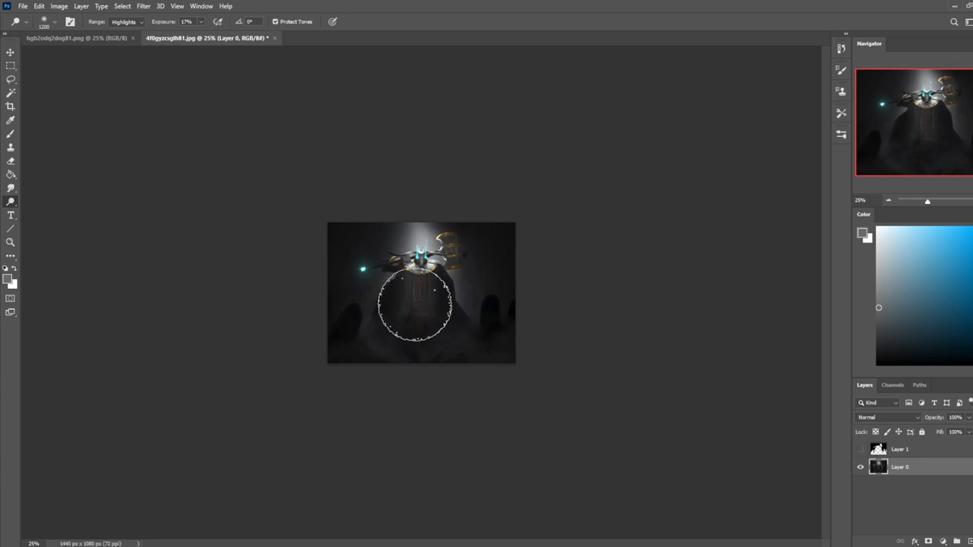
pyautogui.click(124, 22)
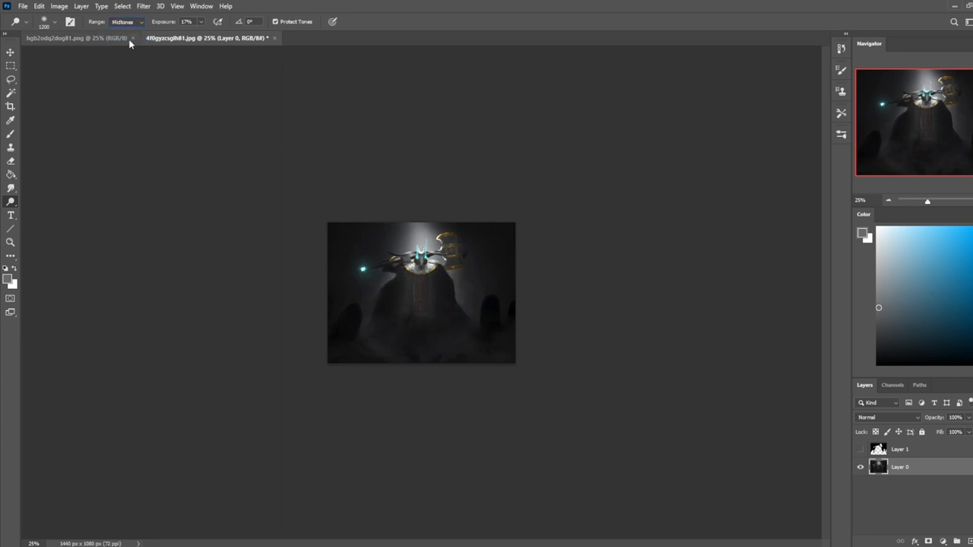
pyautogui.moveTo(363, 241)
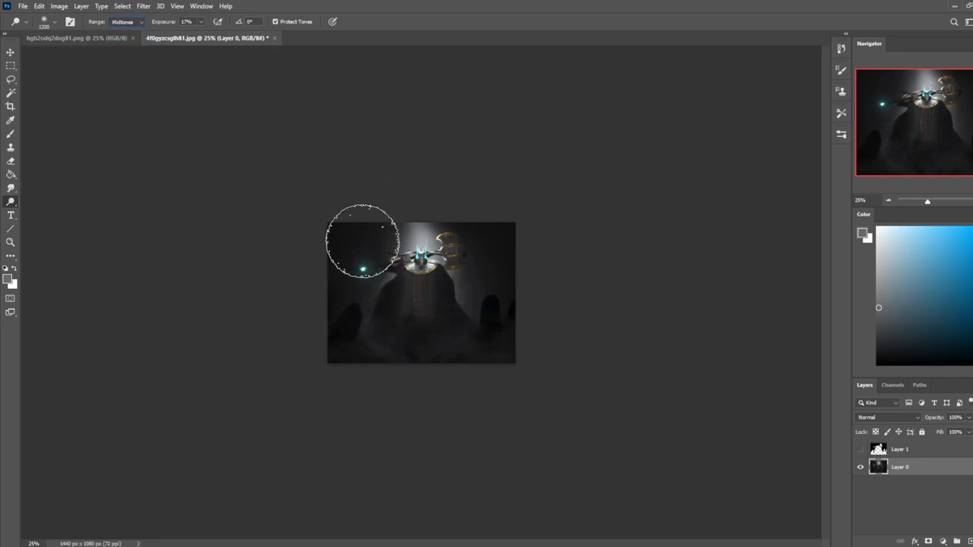
pyautogui.moveTo(408, 297)
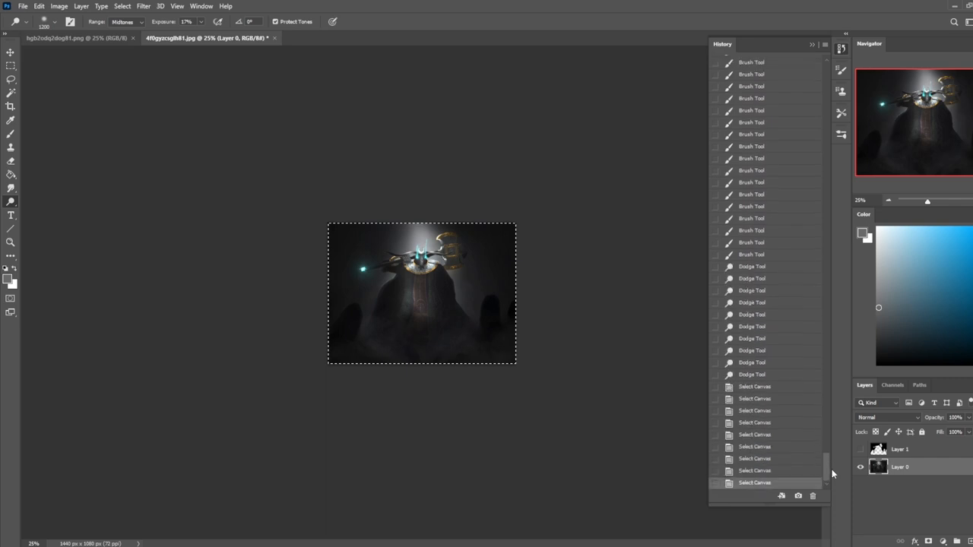
pyautogui.click(751, 254)
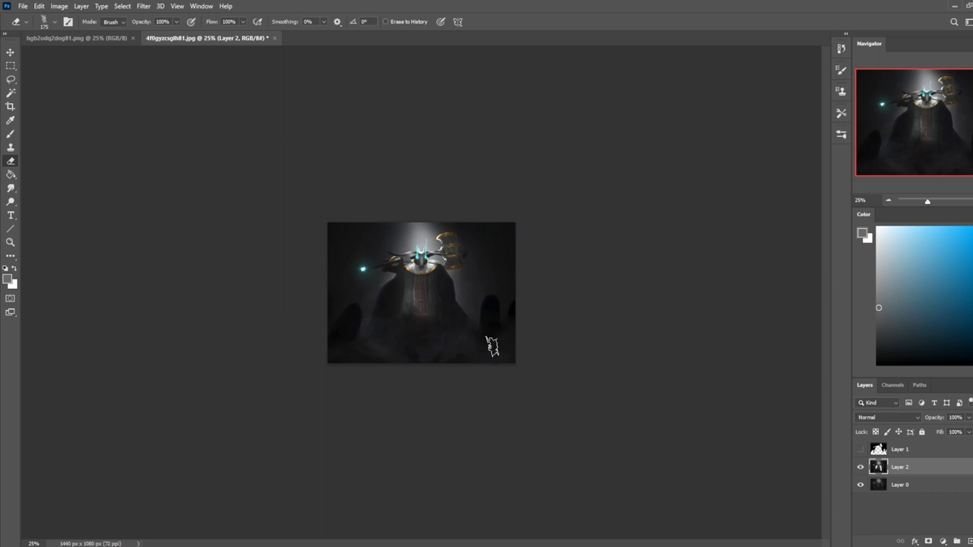
pyautogui.moveTo(684, 401)
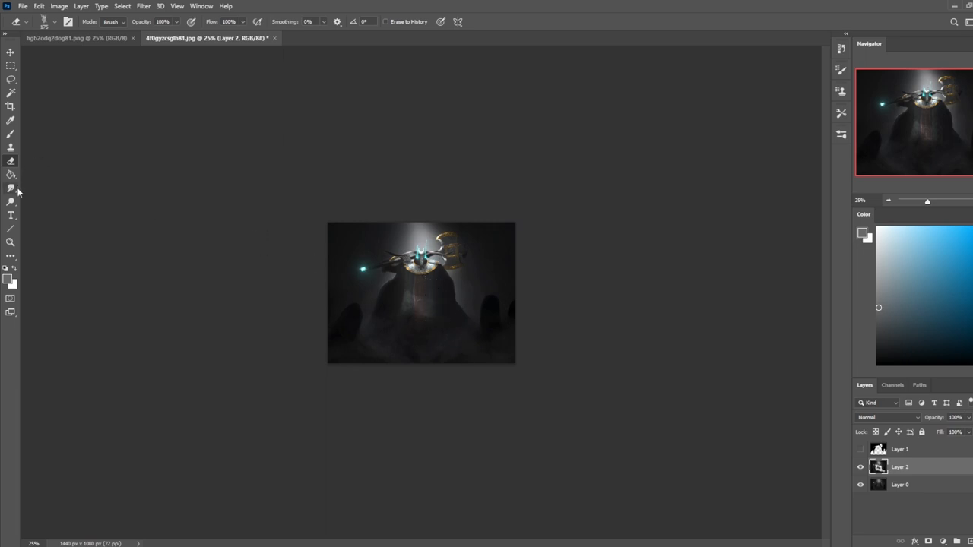
# Step: Smudge the freshly painted torso light to soften it
pyautogui.click(11, 189)
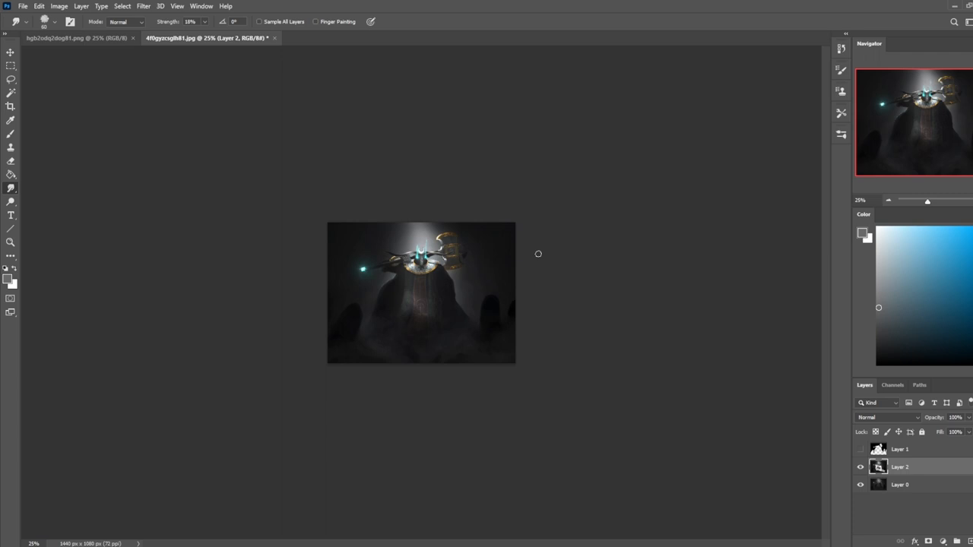
pyautogui.moveTo(505, 270)
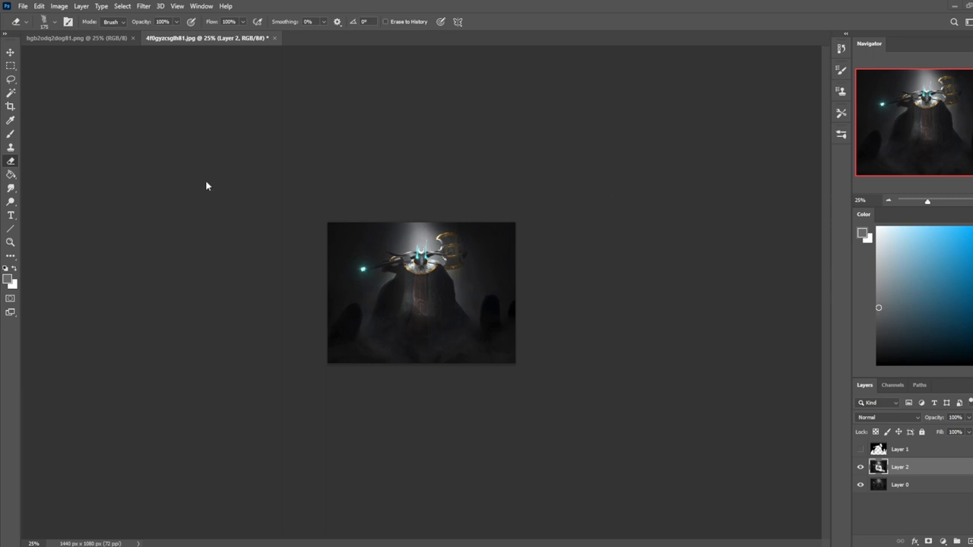
pyautogui.moveTo(212, 231)
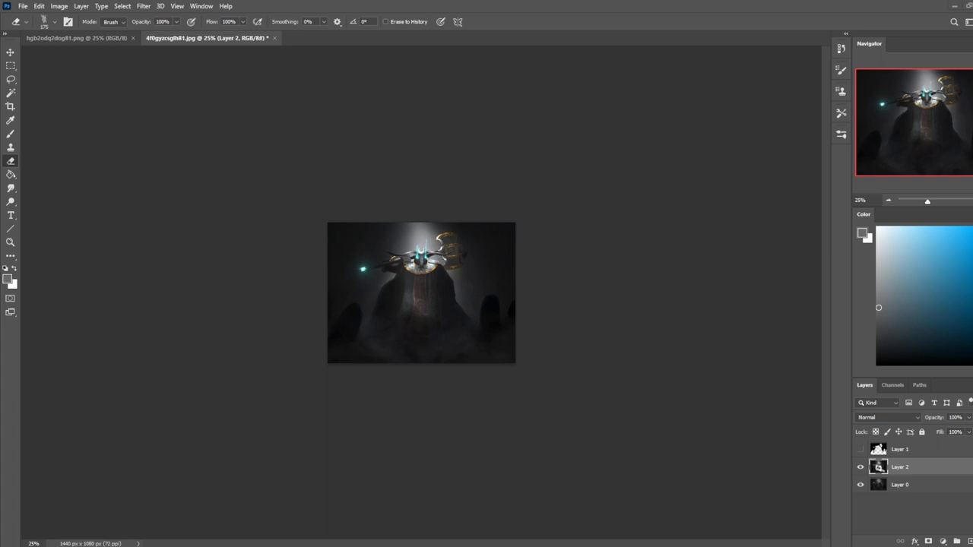
pyautogui.moveTo(655, 207)
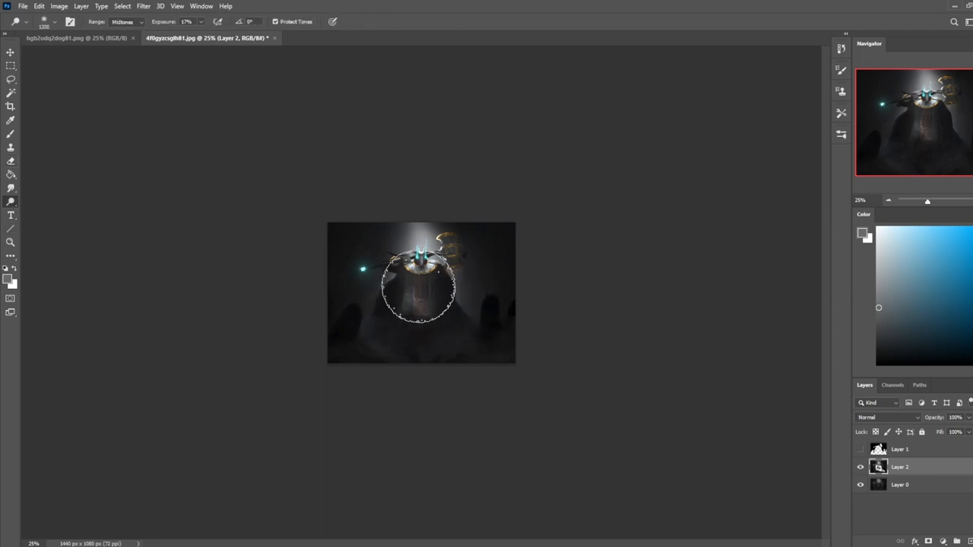
# Step: Merge Layer 2 down into the figure layer and select the whole canvas
pyautogui.rightClick(899, 466)
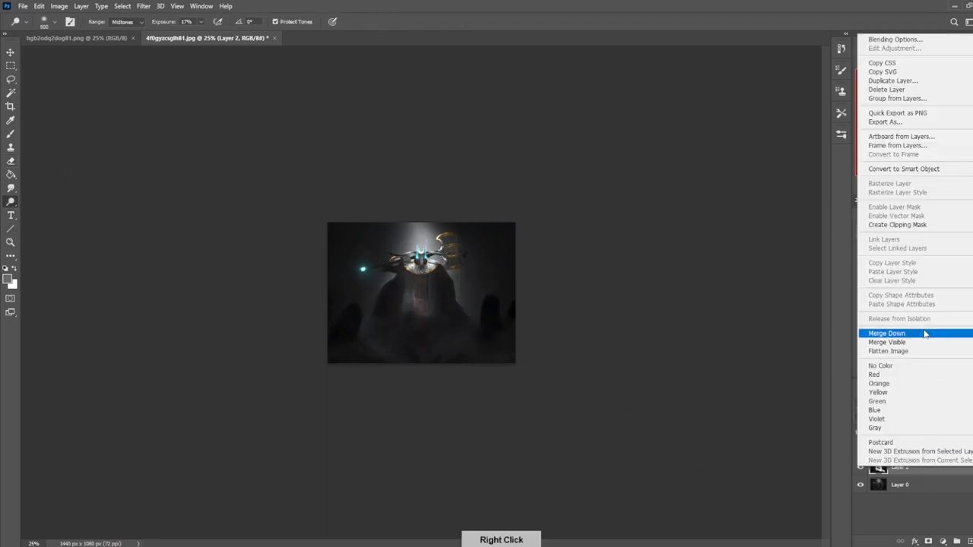
pyautogui.click(884, 333)
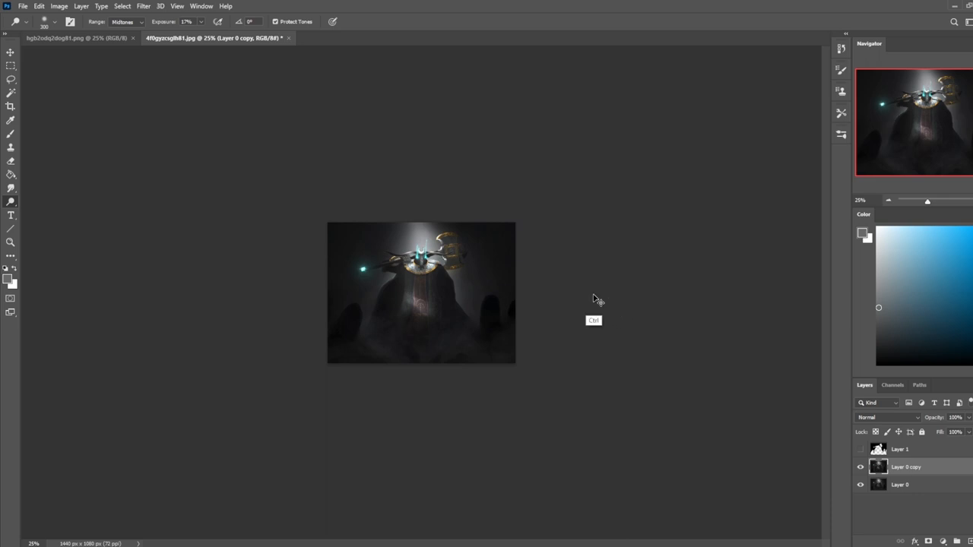
pyautogui.press('ctrl+a')
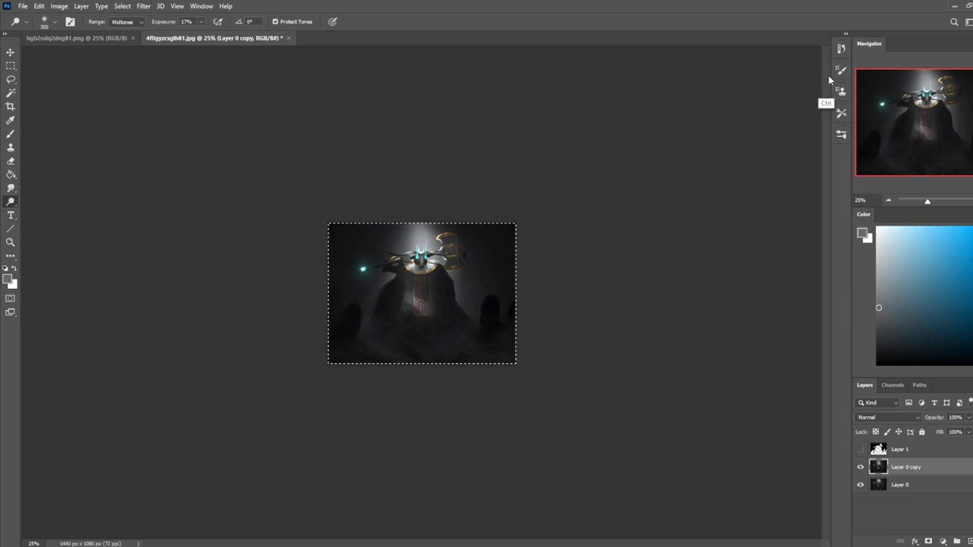
# Step: Restore the earlier history state with an empty Layer 2 between Layer 1 and Layer 0
pyautogui.click(889, 344)
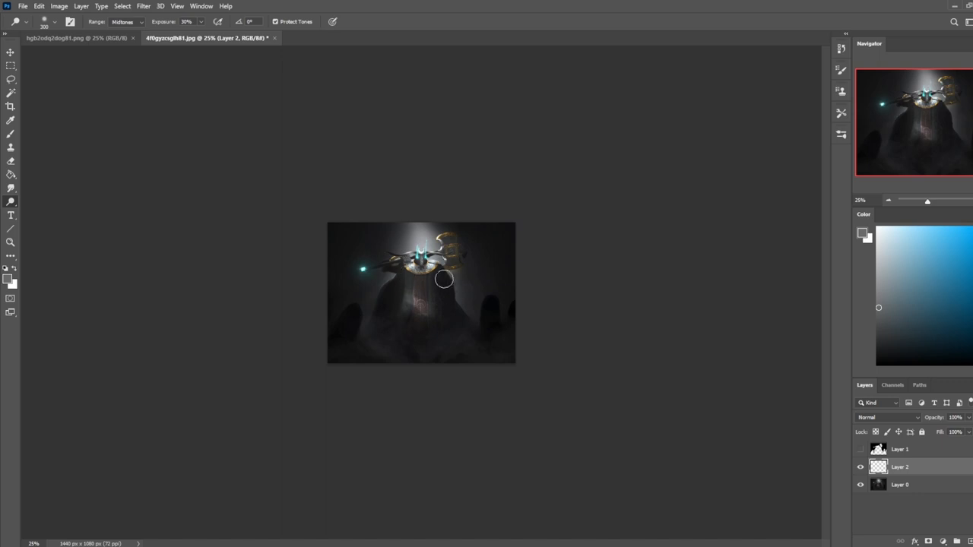
pyautogui.moveTo(12, 205)
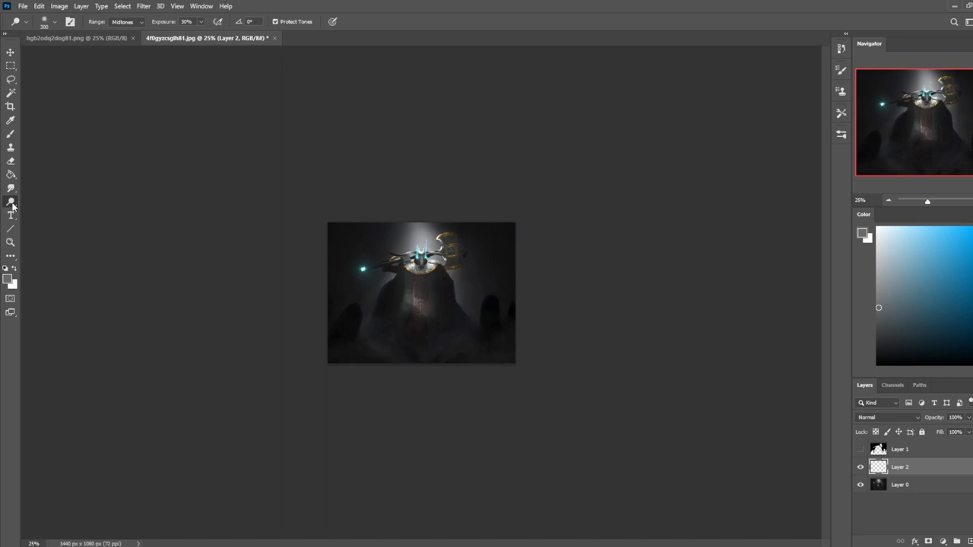
# Step: Burn the base layer's shadows, then switch the range to highlights and paint the head area
pyautogui.click(140, 21)
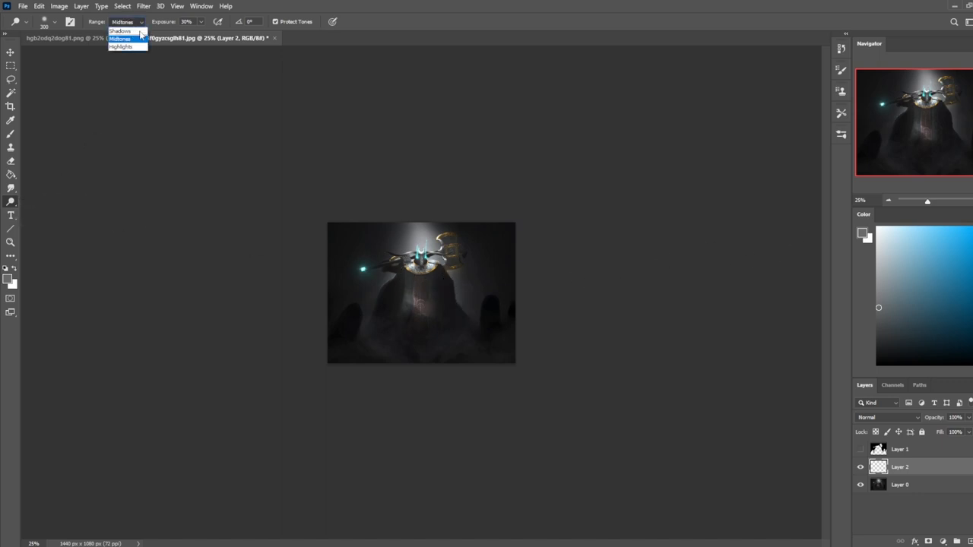
pyautogui.click(120, 30)
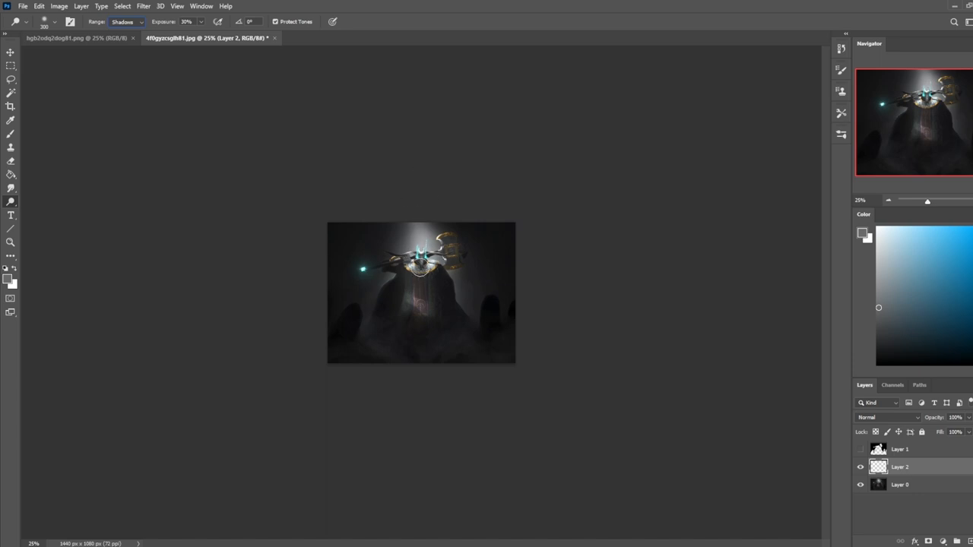
pyautogui.click(125, 22)
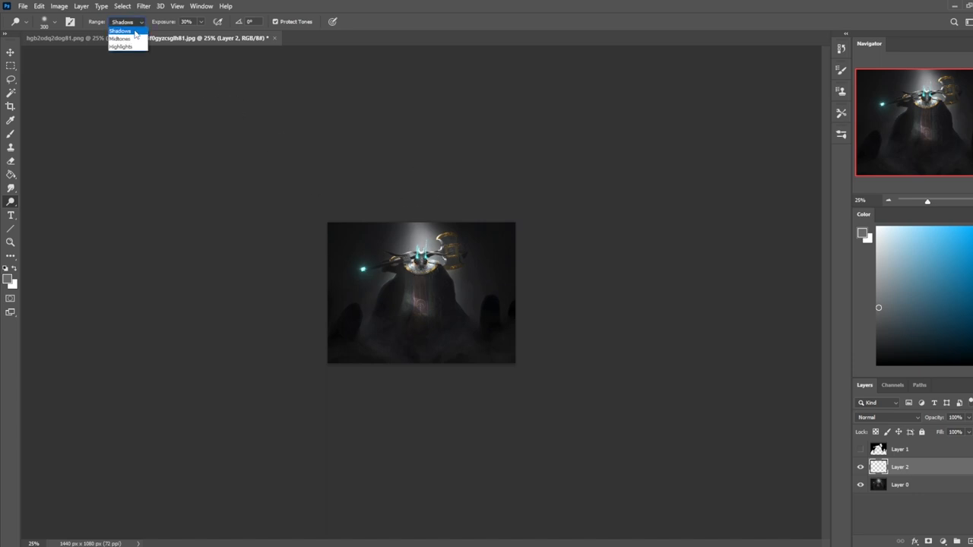
pyautogui.click(122, 46)
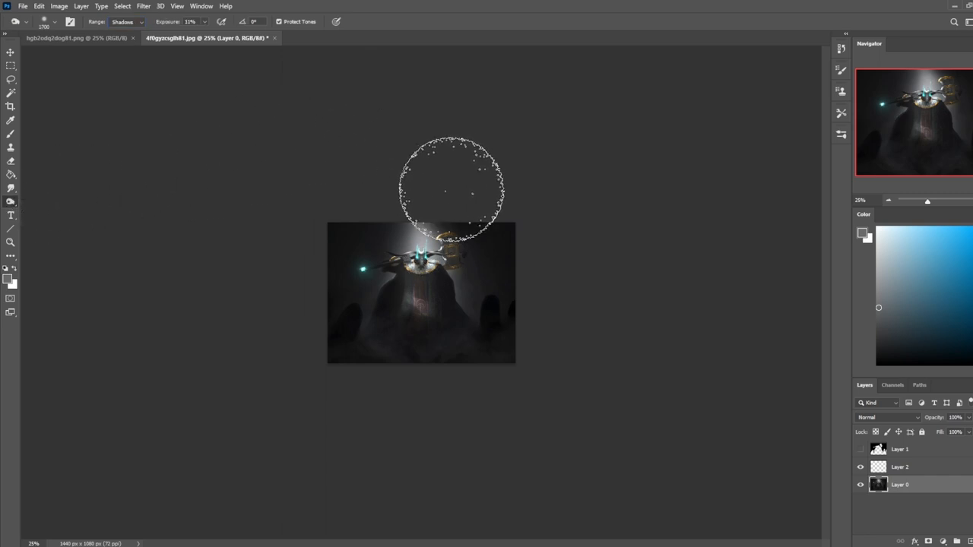
pyautogui.click(125, 22)
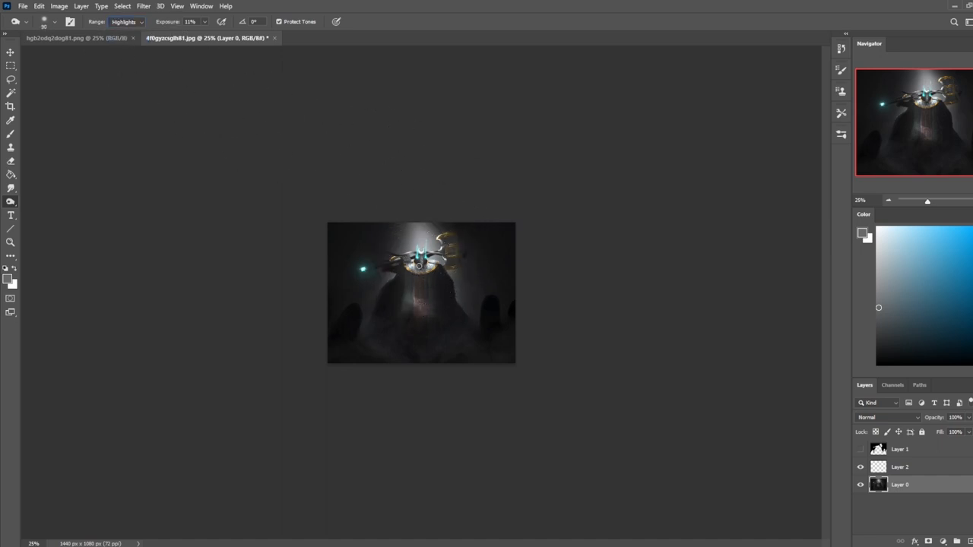
pyautogui.click(418, 265)
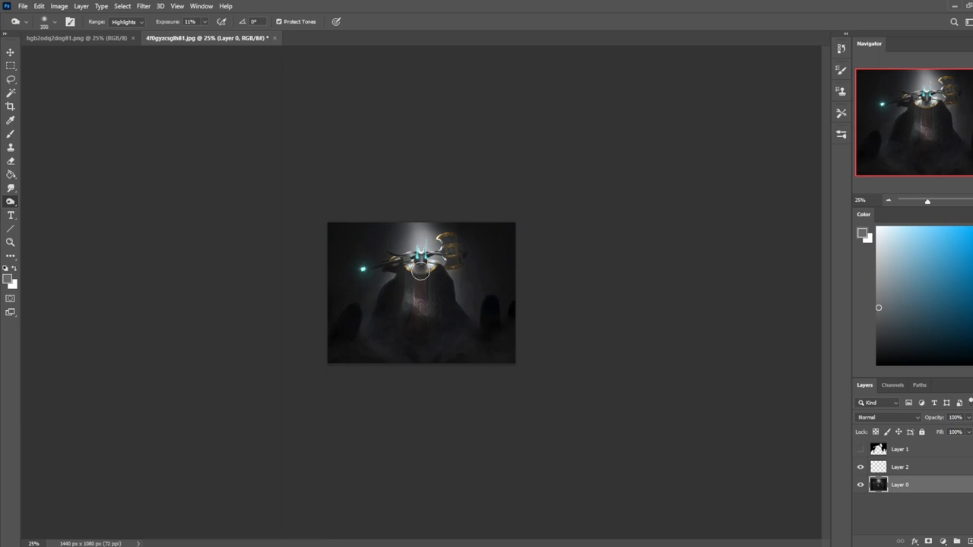
# Step: Work the range back through shadows and midtones to brighten the spotlight around the head
pyautogui.click(124, 22)
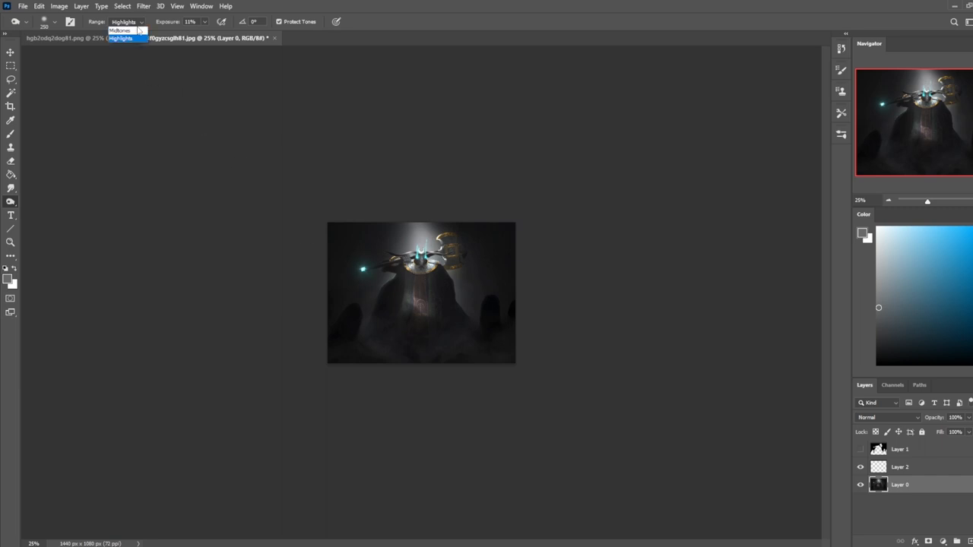
pyautogui.click(122, 37)
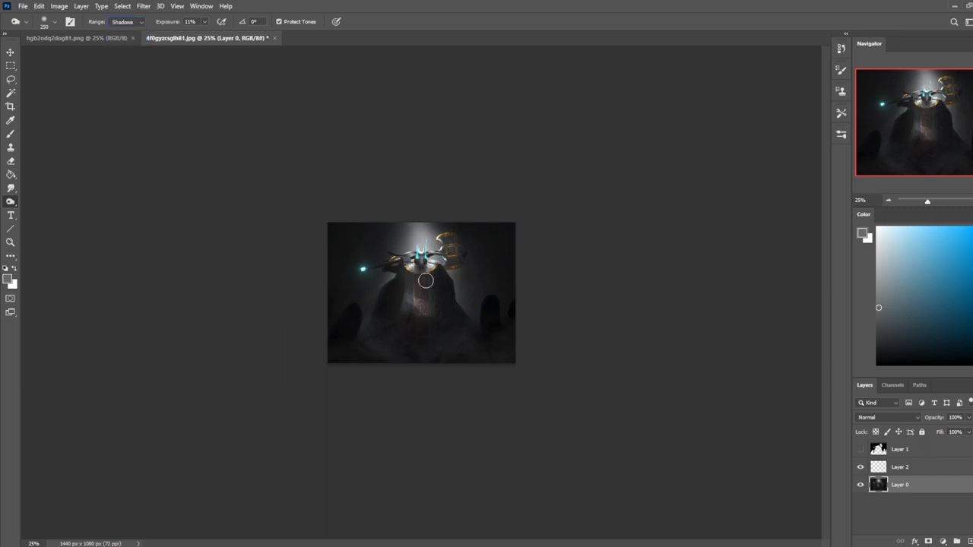
pyautogui.click(125, 21)
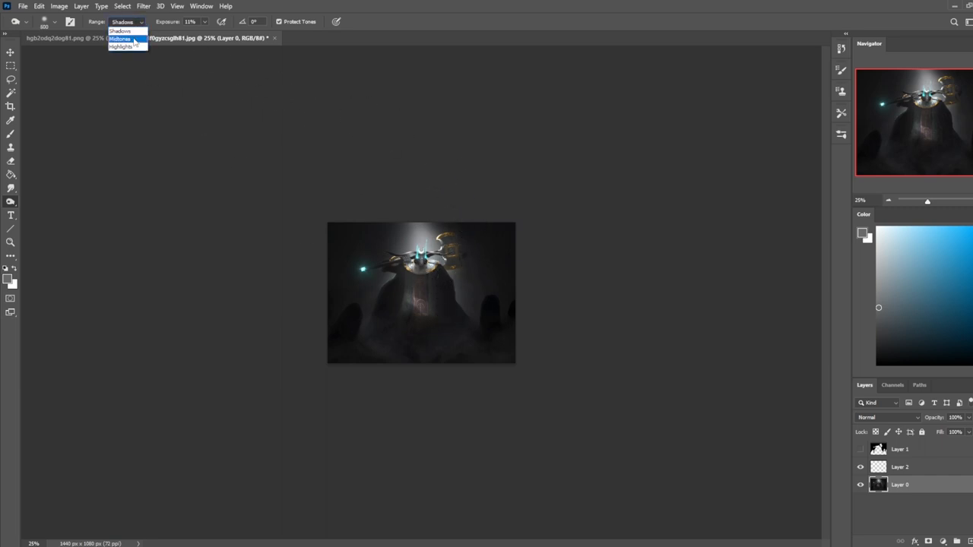
pyautogui.click(122, 36)
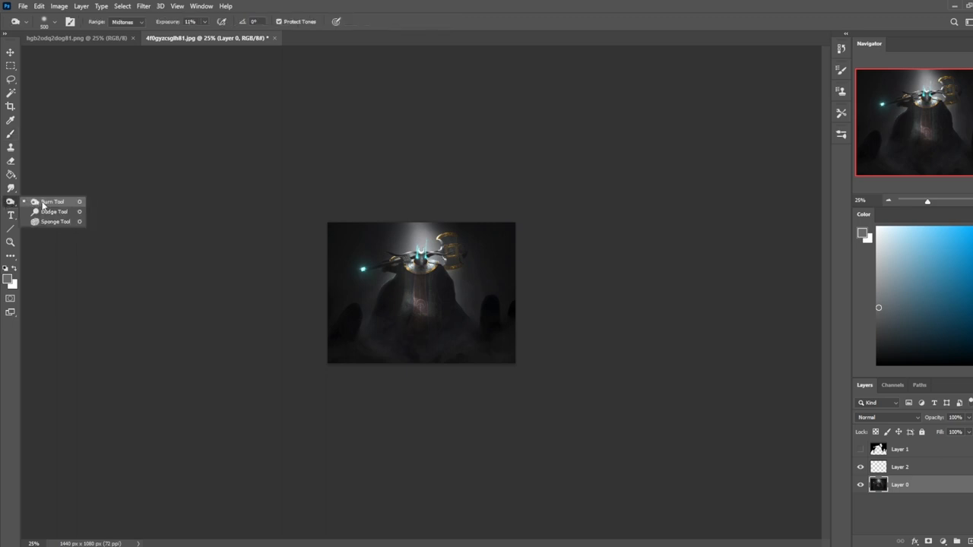
# Step: Dodge the figure's chest highlights on the base layer with the Dodge tool
pyautogui.click(52, 200)
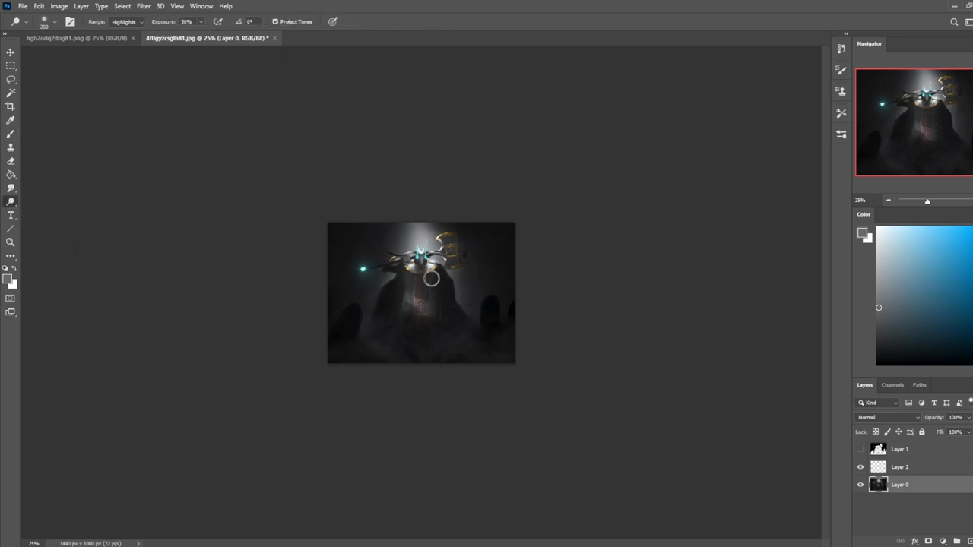
pyautogui.click(125, 21)
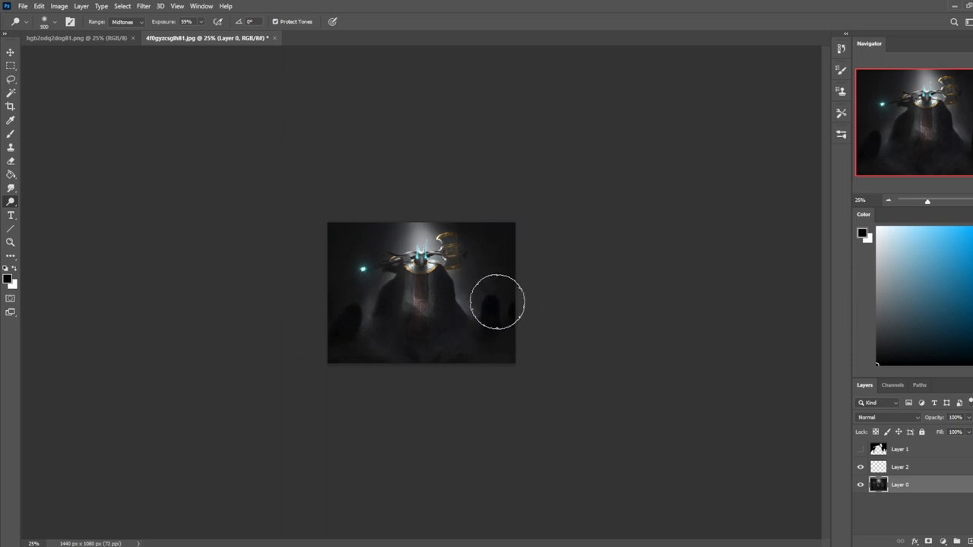
pyautogui.moveTo(331, 318)
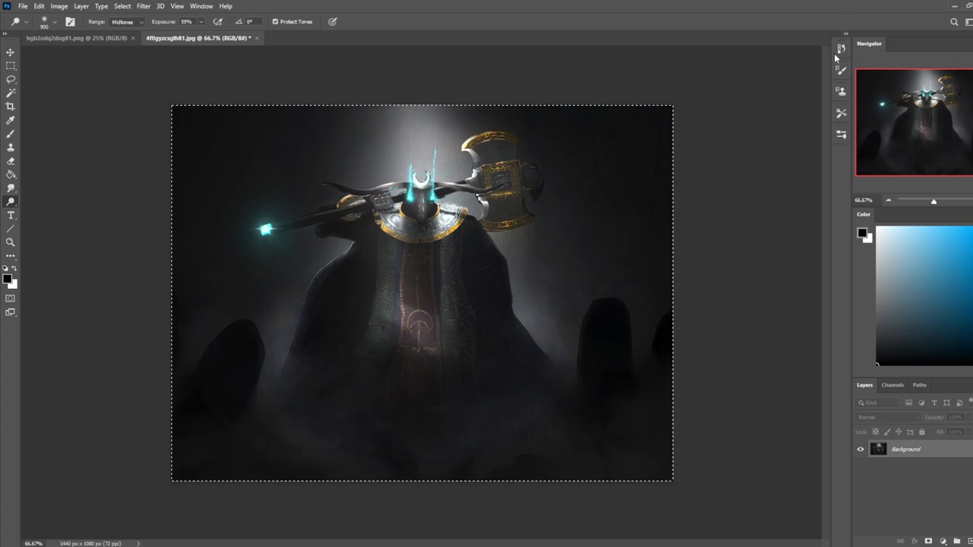
# Step: Duplicate the flattened Background into Layer 1 and begin lightening the copy
pyautogui.click(841, 49)
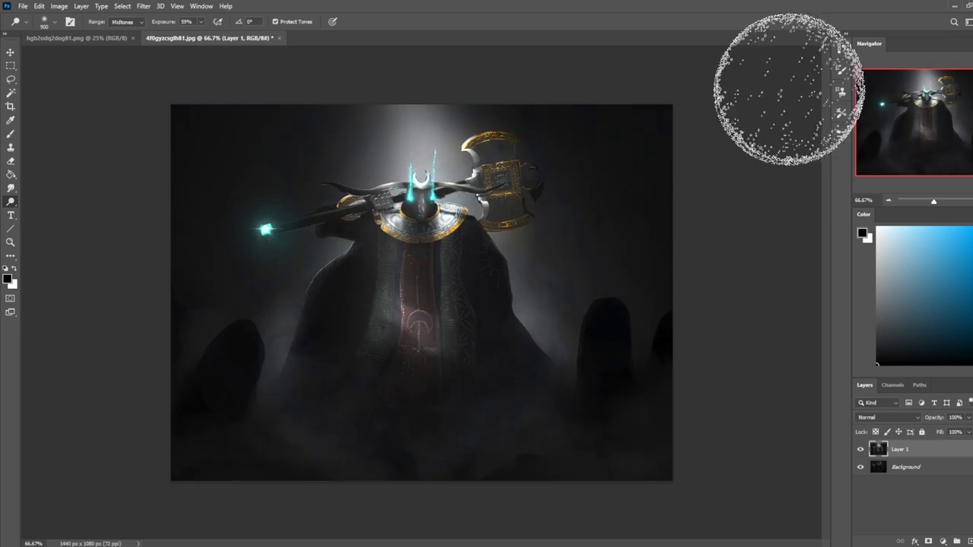
pyautogui.click(860, 447)
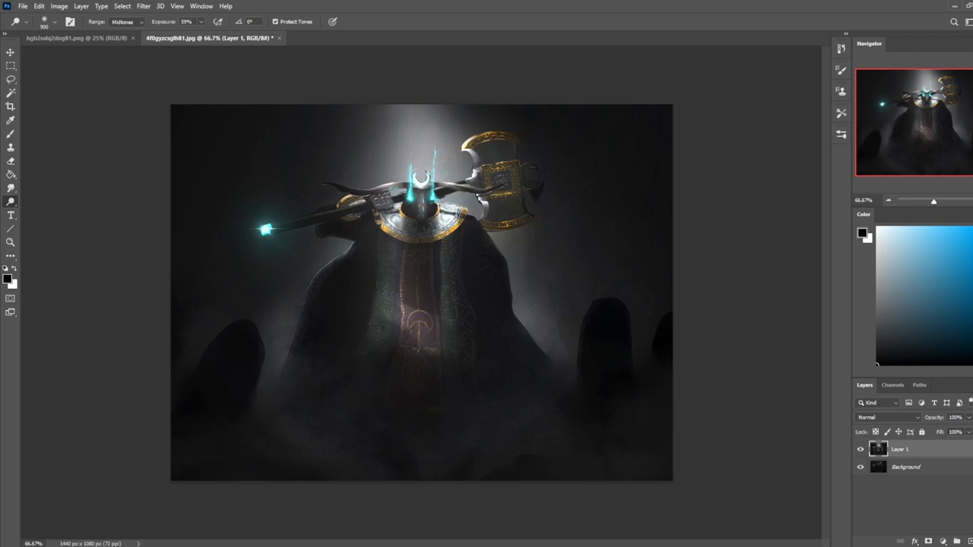
pyautogui.moveTo(3, 500)
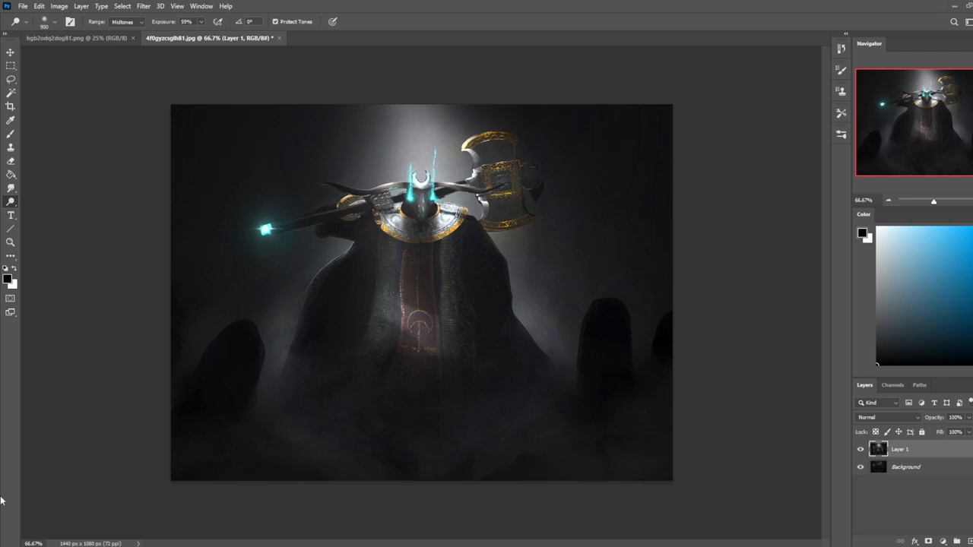
pyautogui.moveTo(426, 523)
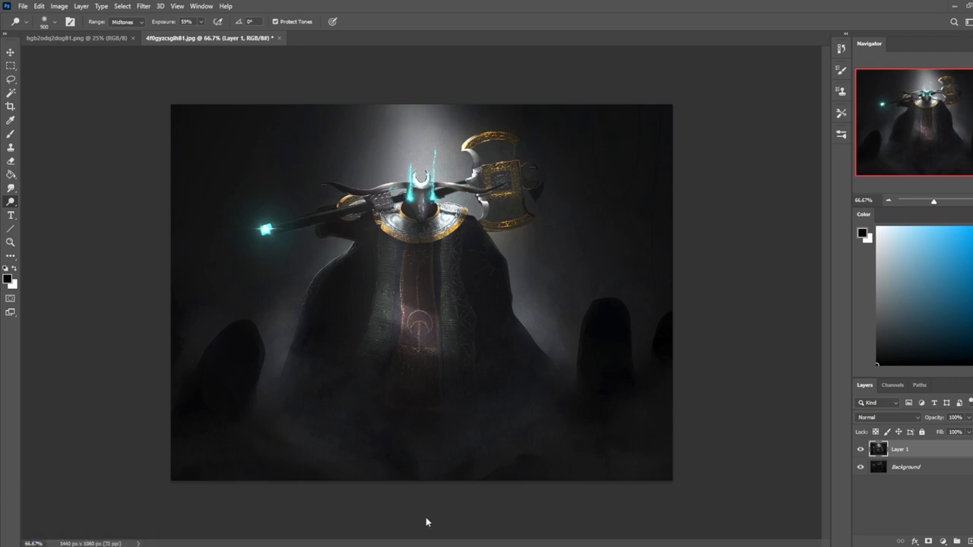
pyautogui.click(860, 449)
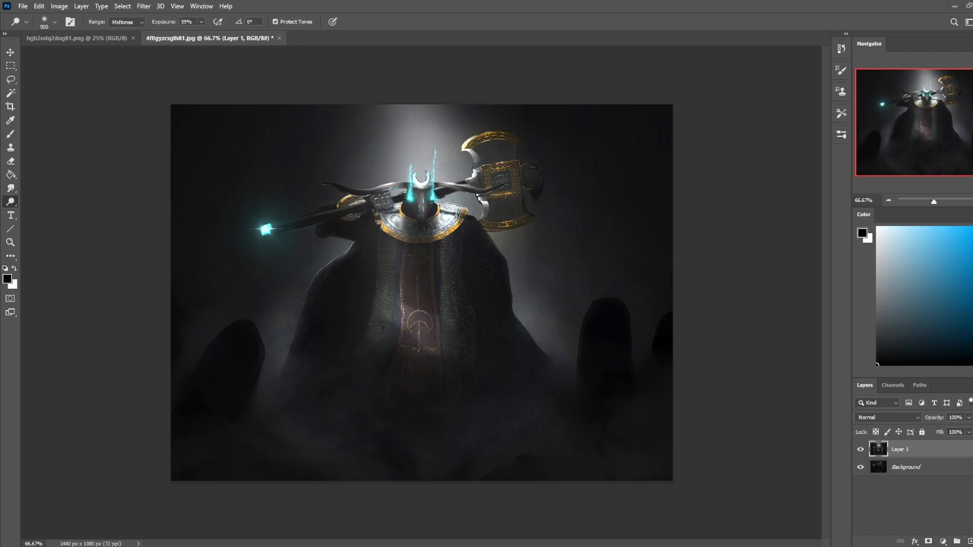
pyautogui.moveTo(909, 486)
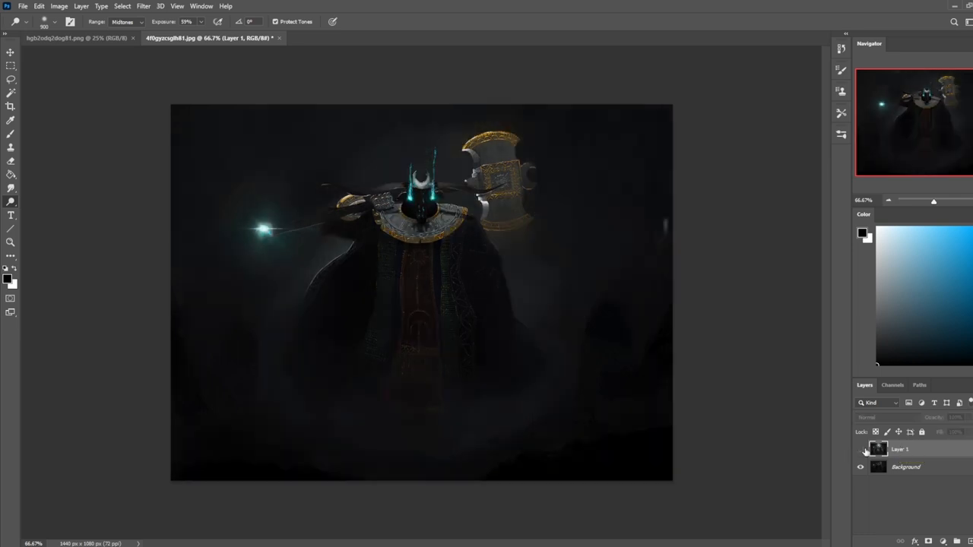
pyautogui.moveTo(860, 450)
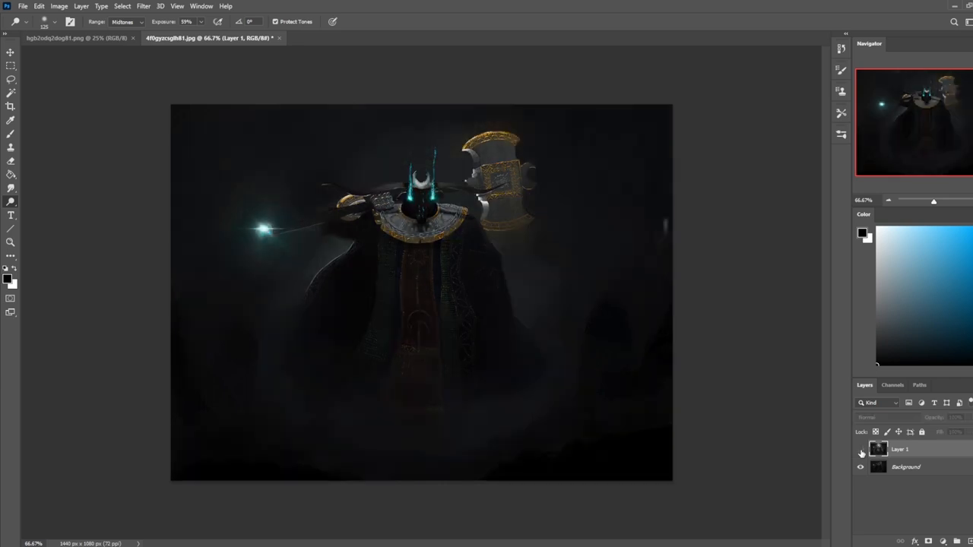
# Step: Lower the artwork's Lightness in Hue/Saturation and apply the darkening
pyautogui.click(860, 450)
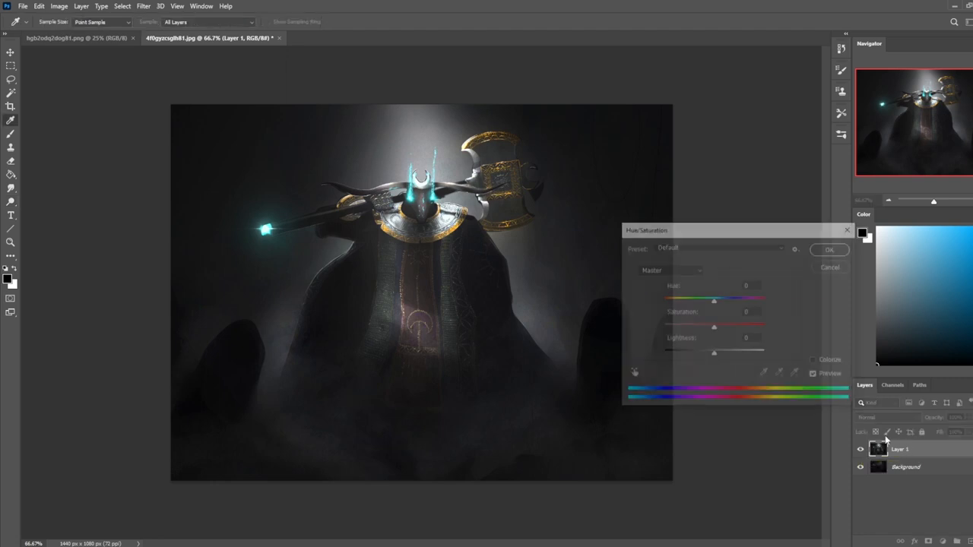
pyautogui.moveTo(715, 353); pyautogui.dragTo(684, 353)
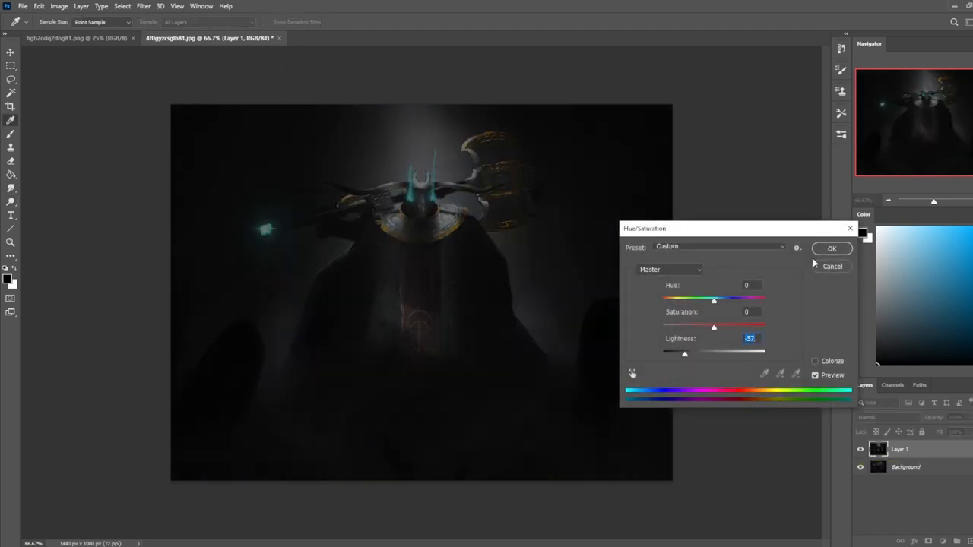
pyautogui.click(831, 249)
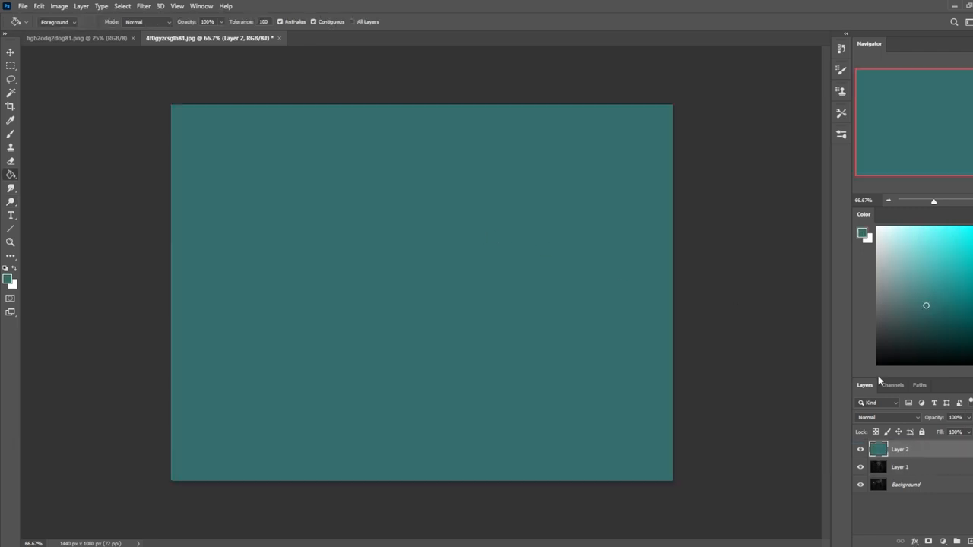
# Step: Set the teal fill layer to Color blend and adjust how strongly the wash shows
pyautogui.click(888, 416)
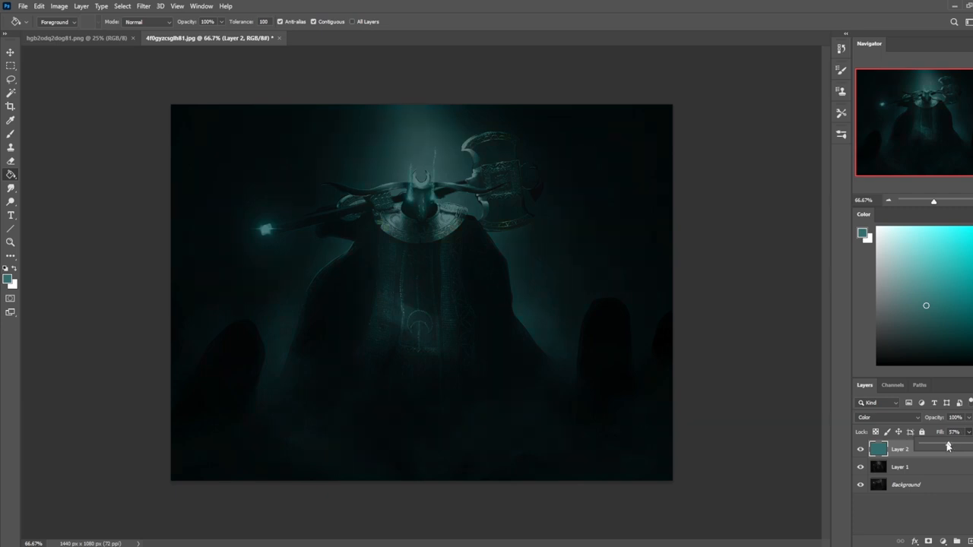
pyautogui.click(899, 466)
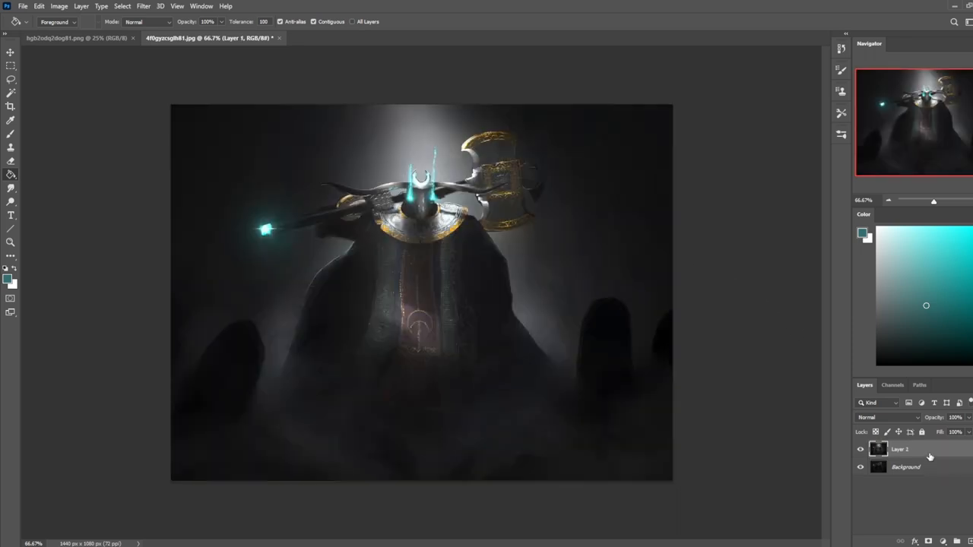
# Step: Preview the teal wash, hide it as a kept option, and return to the lit Layer 1
pyautogui.click(887, 417)
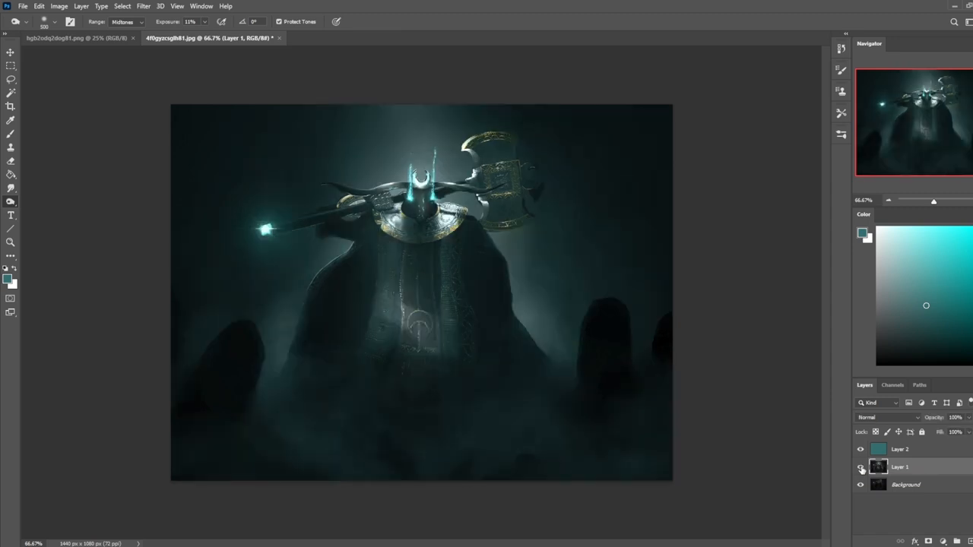
pyautogui.click(860, 449)
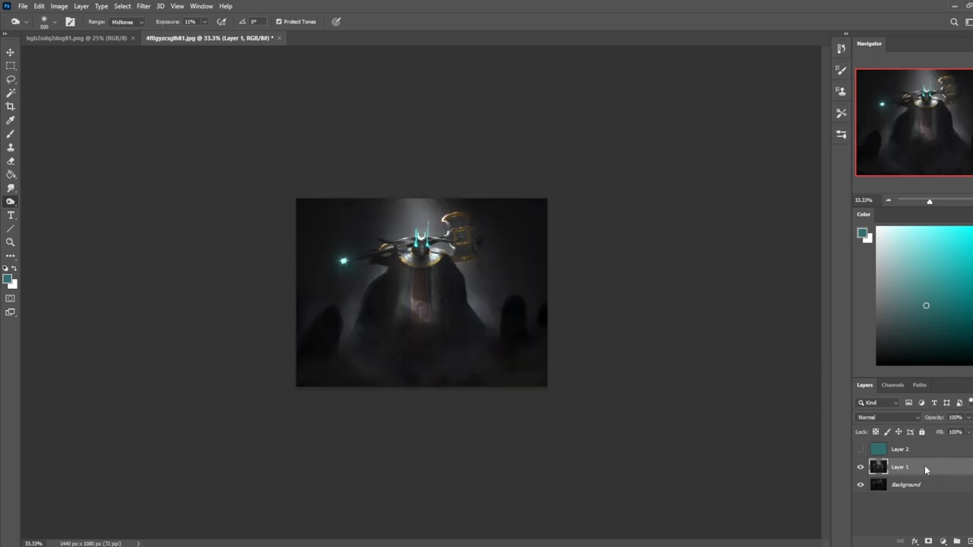
pyautogui.rightClick(900, 467)
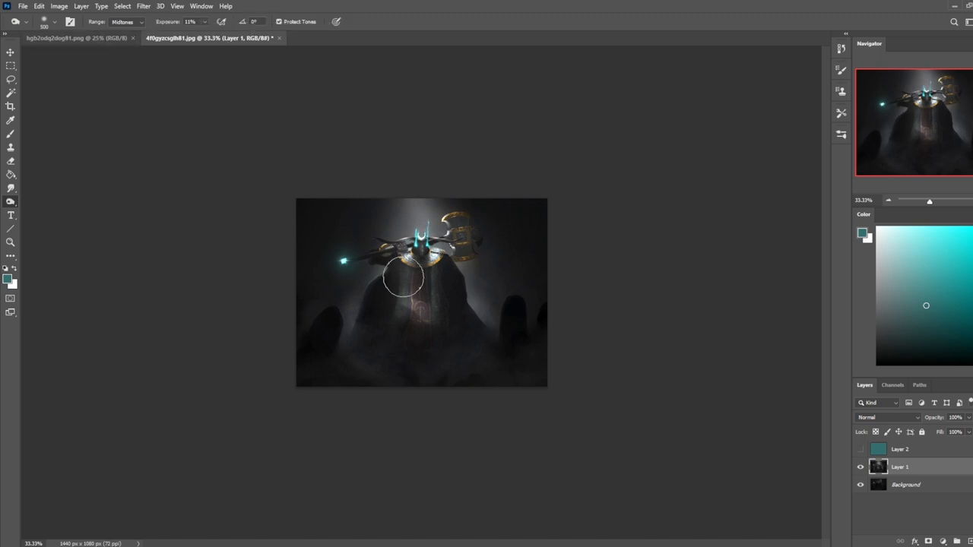
pyautogui.moveTo(711, 283)
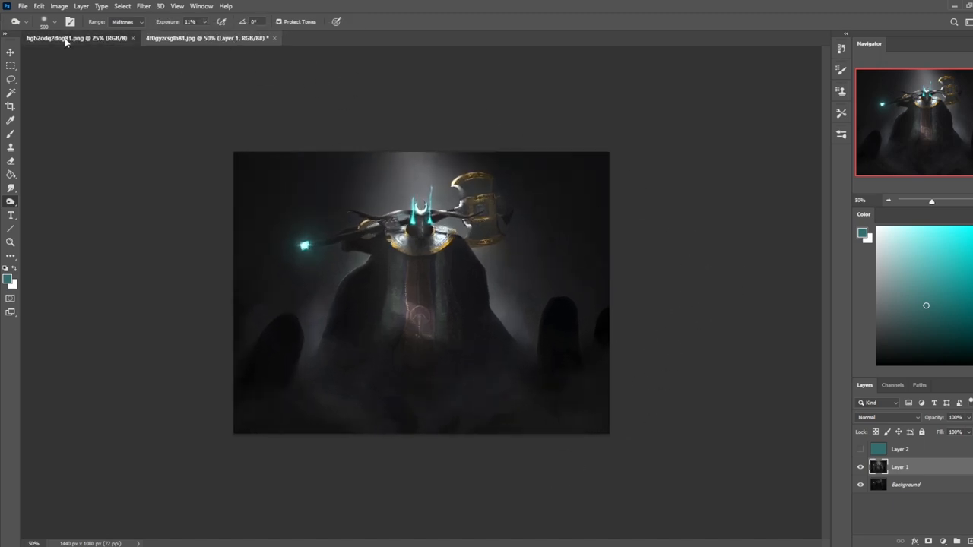
# Step: Bring the Chrome window with istebrak.com's Portfolio page in front of the painting
pyautogui.click(76, 38)
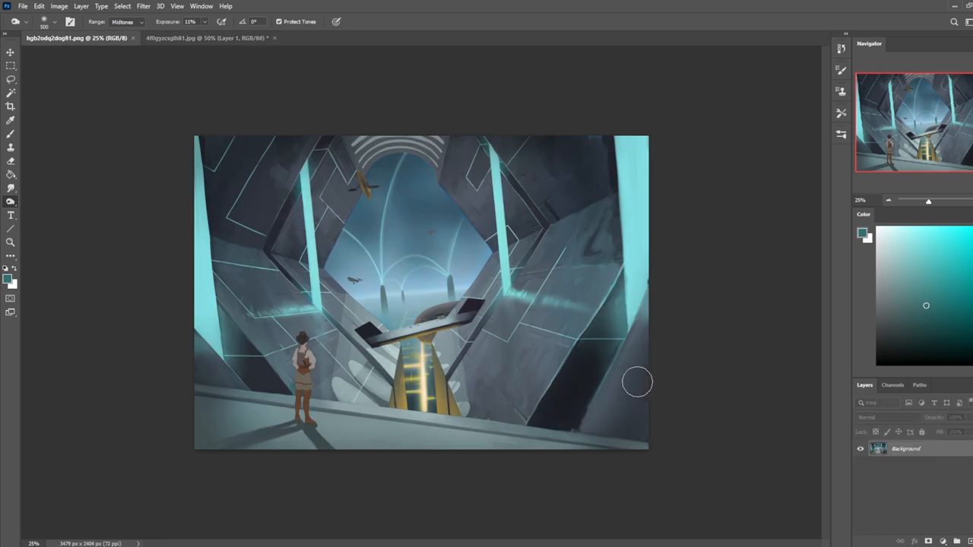
pyautogui.moveTo(709, 353)
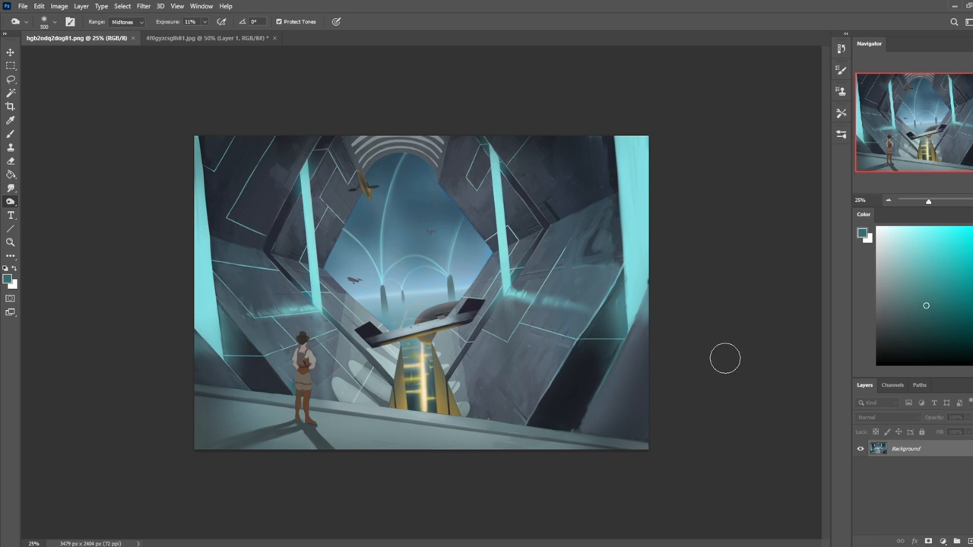
pyautogui.moveTo(723, 352)
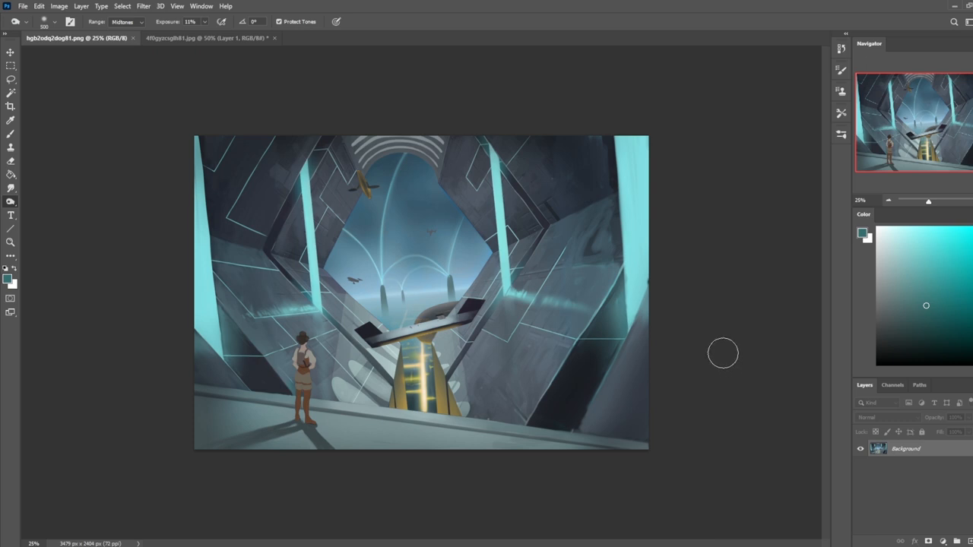
pyautogui.click(205, 38)
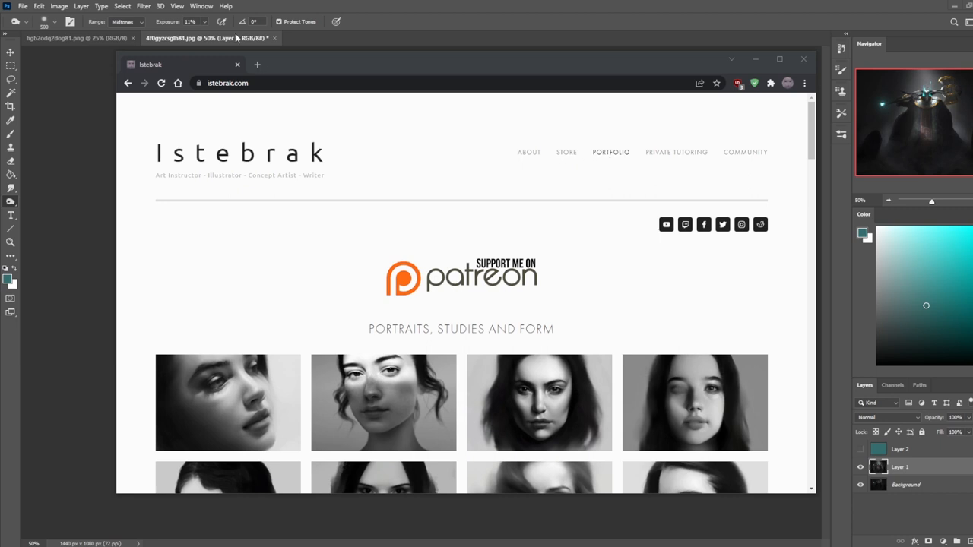
# Step: Open the YouTube video 'Critique Hour! Character Design! Floral Humanoids-Part 1!' in a new tab
pyautogui.click(257, 64)
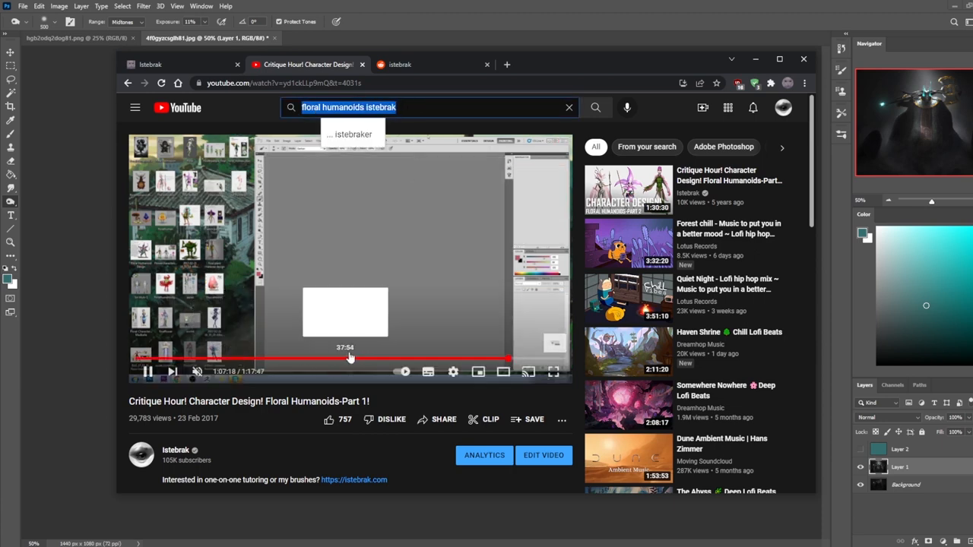
# Step: Scrub through Part 1 of the Floral Humanoids critique, then open Part 2
pyautogui.moveTo(350, 358); pyautogui.dragTo(380, 359)
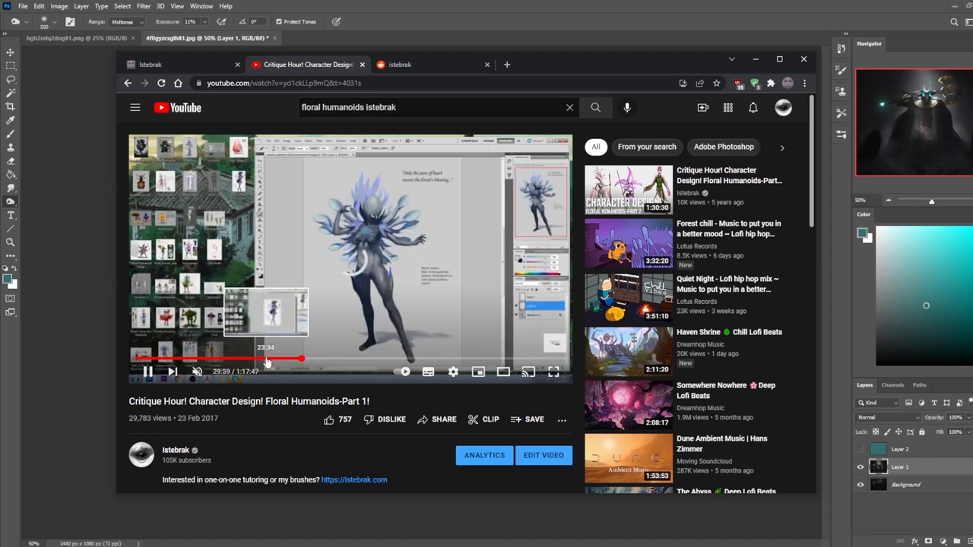
pyautogui.click(212, 358)
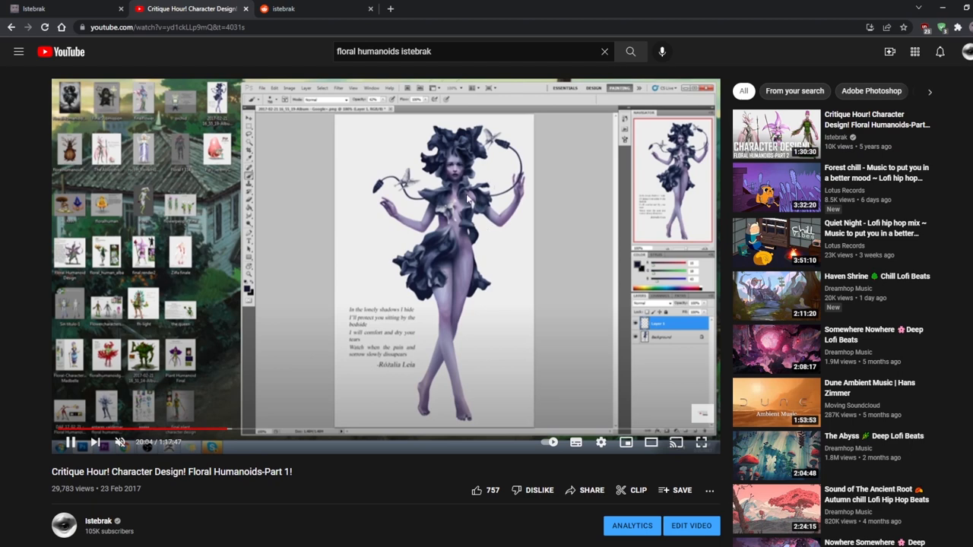
pyautogui.moveTo(448, 195)
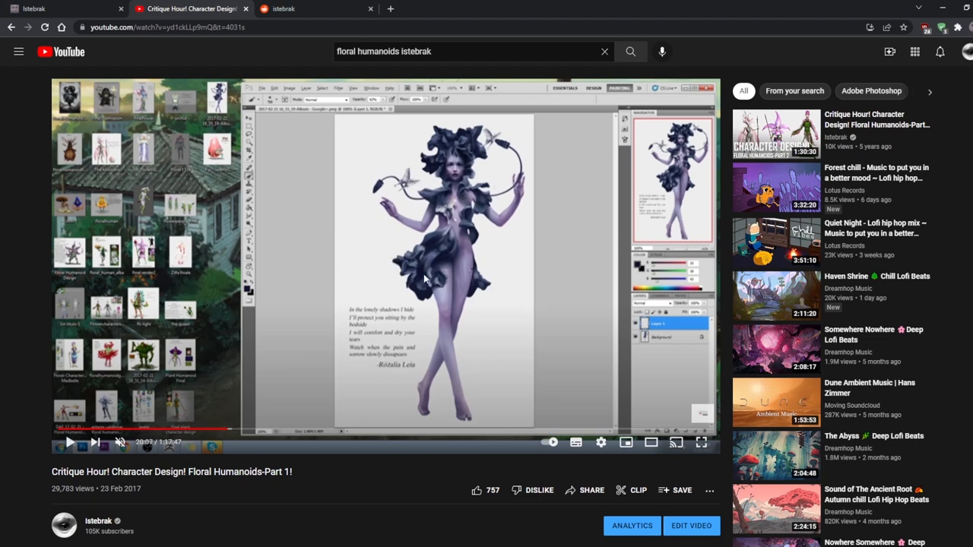
pyautogui.moveTo(509, 152)
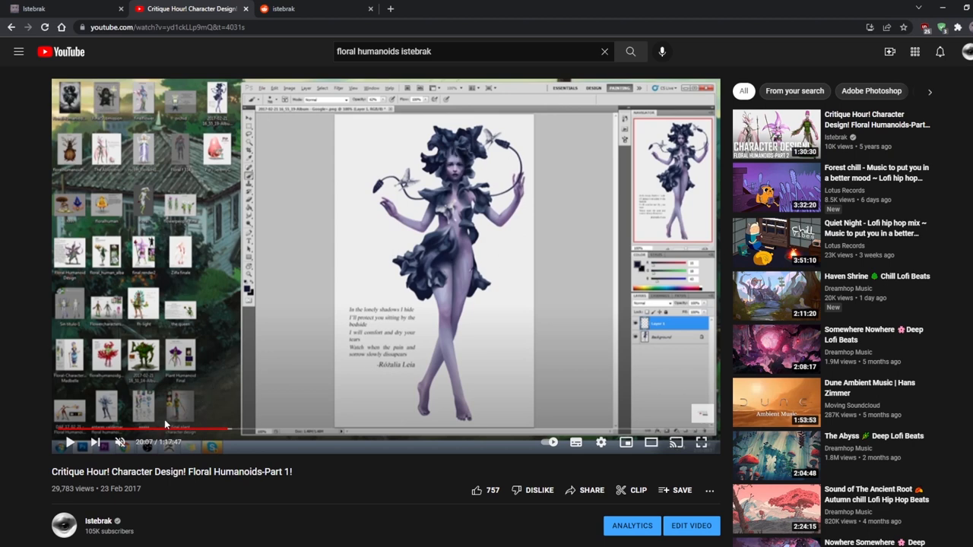
pyautogui.moveTo(301, 429)
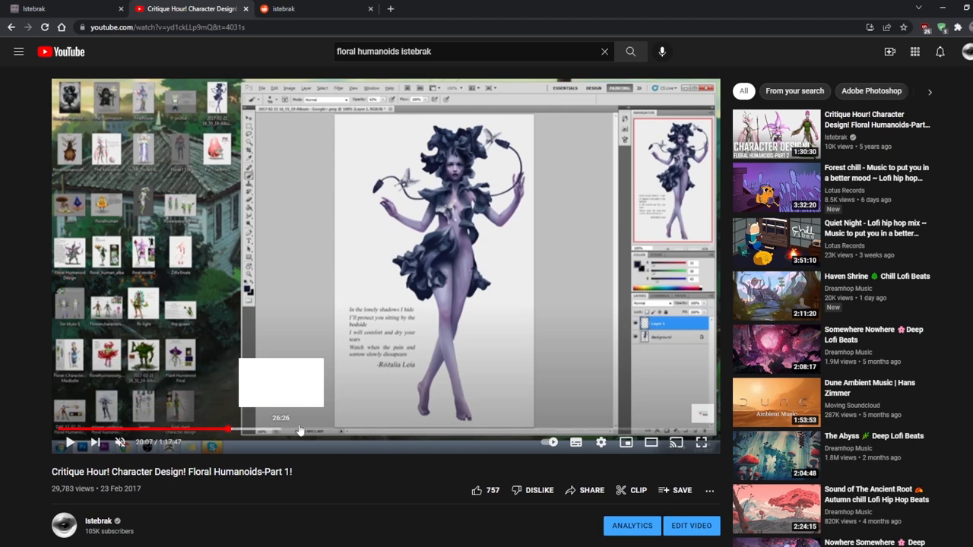
pyautogui.moveTo(301, 430); pyautogui.dragTo(410, 430)
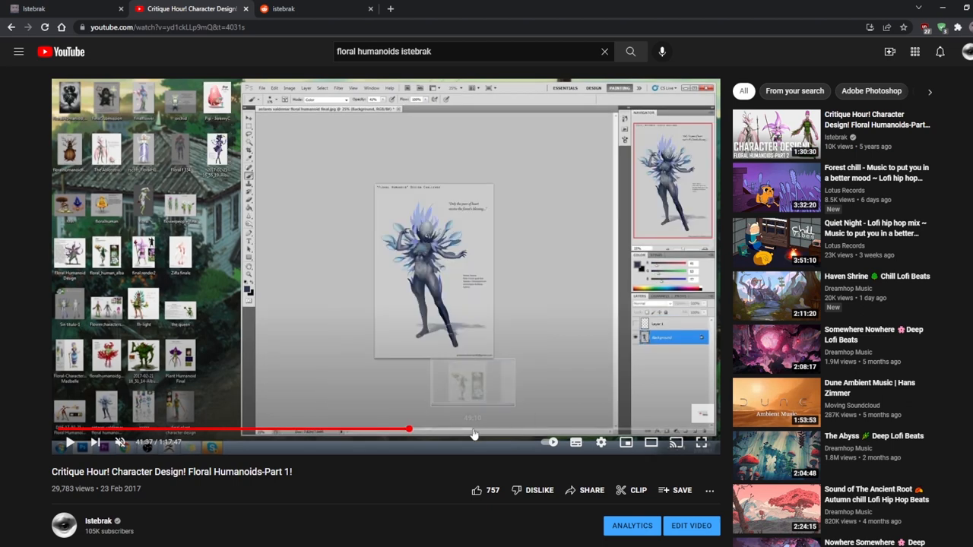
pyautogui.moveTo(409, 431); pyautogui.dragTo(474, 432)
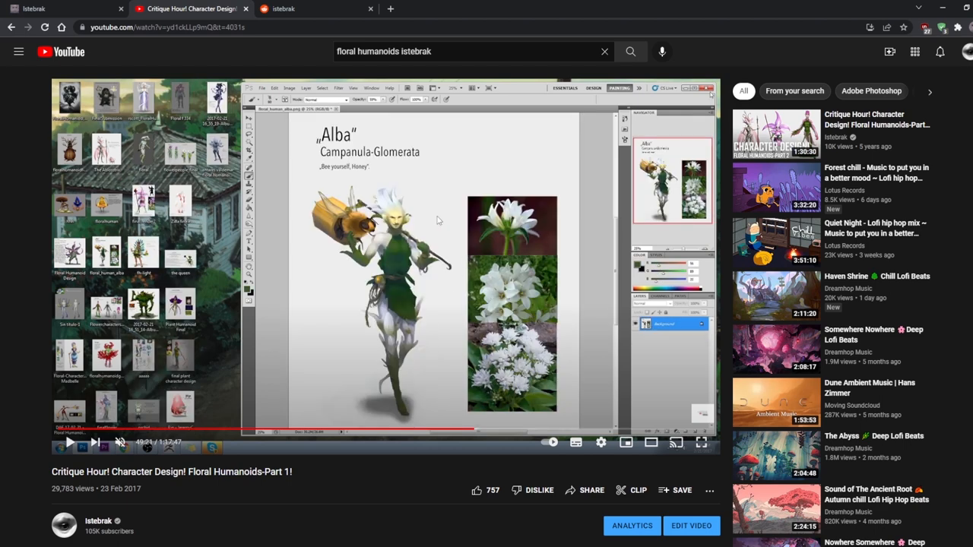
pyautogui.moveTo(419, 331)
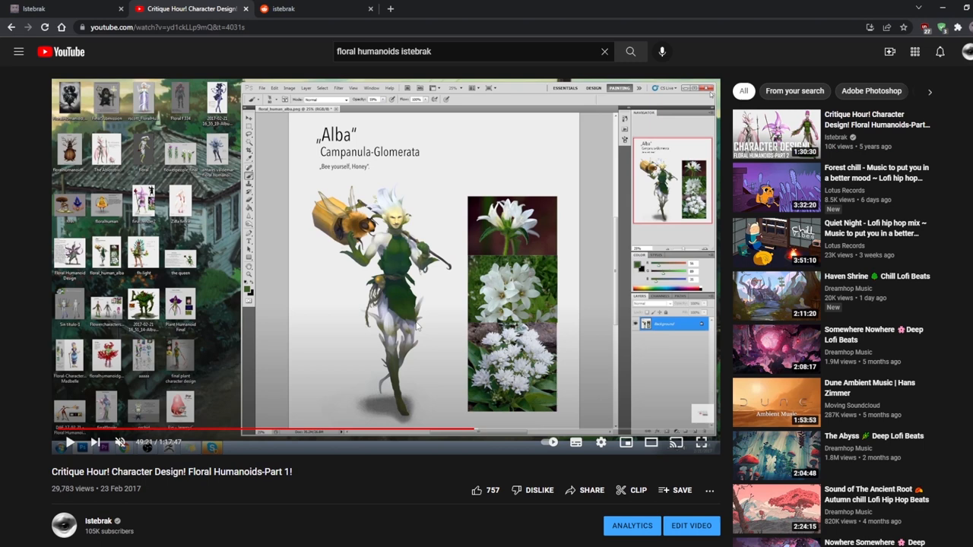
pyautogui.moveTo(438, 276)
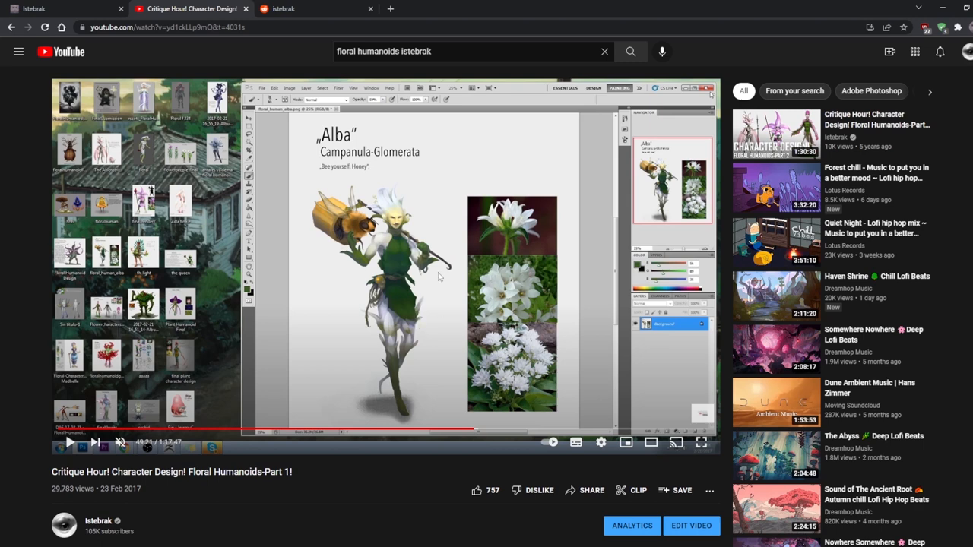
pyautogui.moveTo(405, 346)
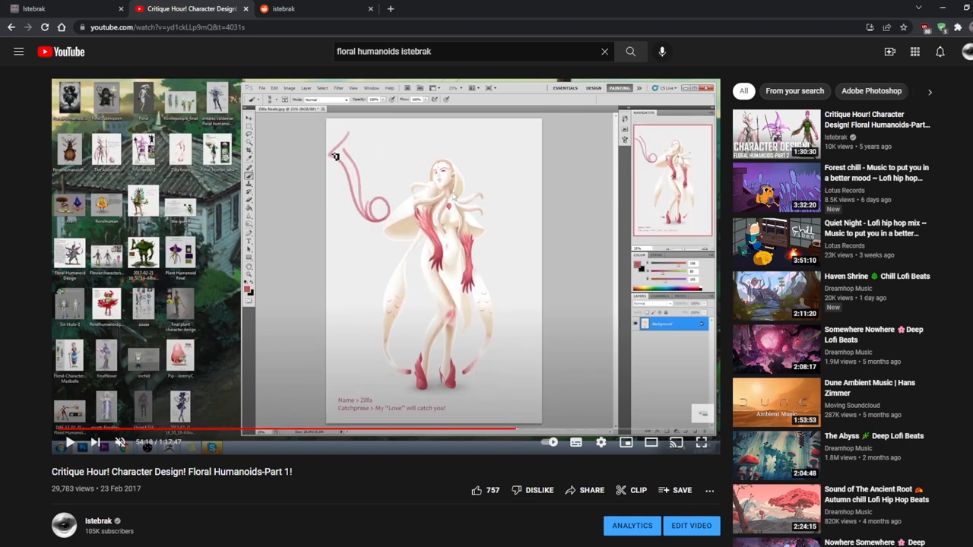
pyautogui.moveTo(559, 433)
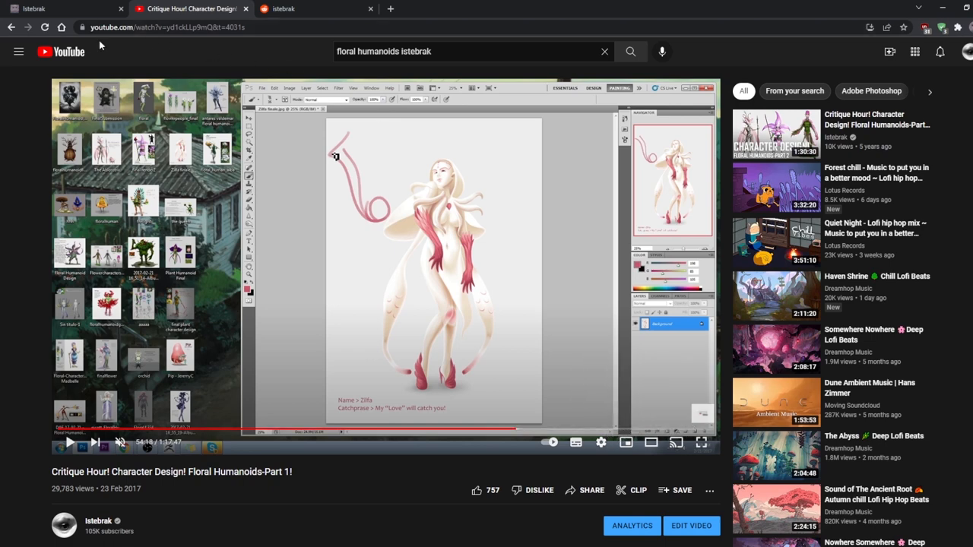
pyautogui.click(775, 133)
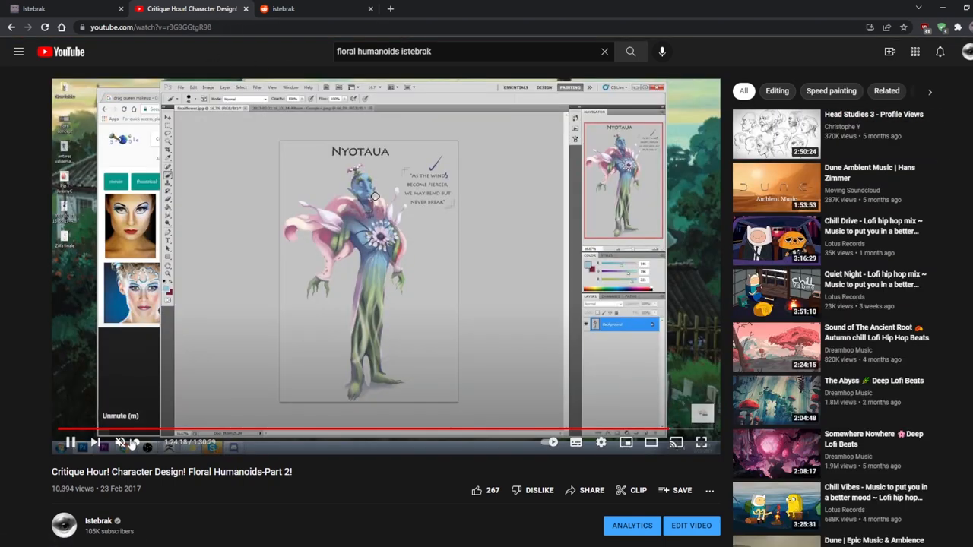
pyautogui.moveTo(166, 429)
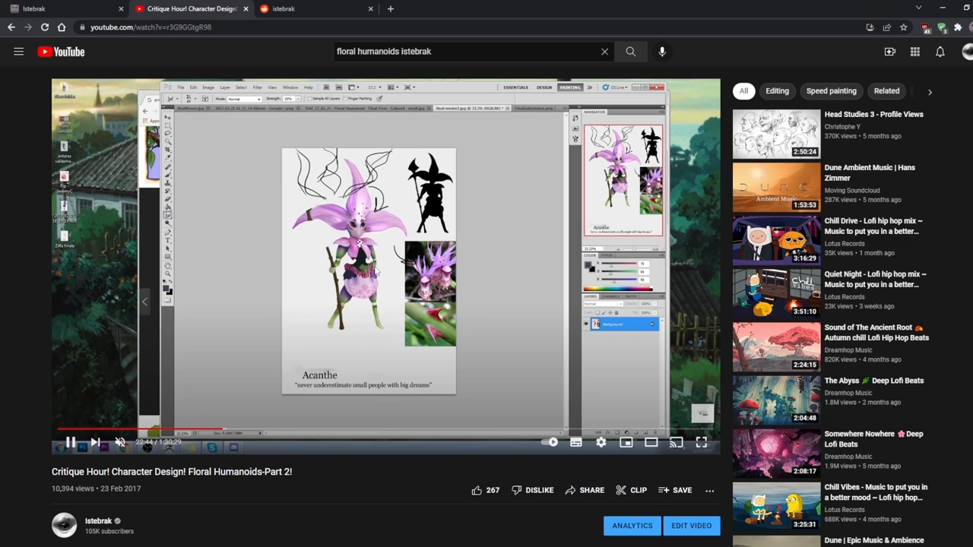
pyautogui.moveTo(375, 433)
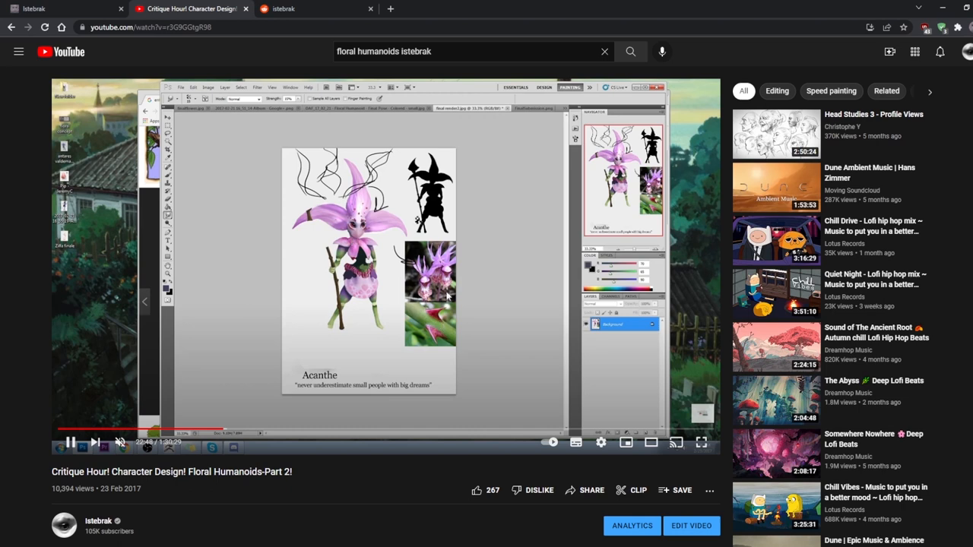
pyautogui.moveTo(349, 433)
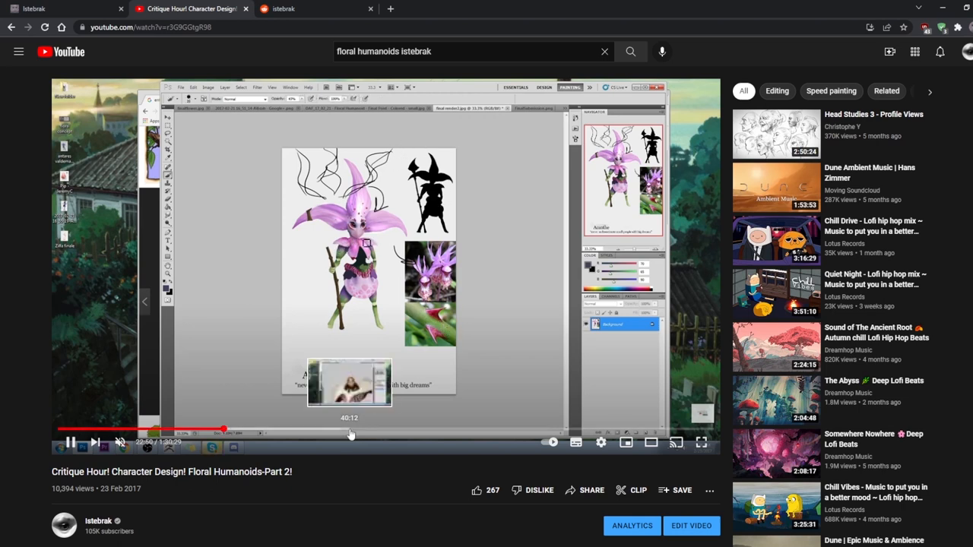
pyautogui.moveTo(368, 430)
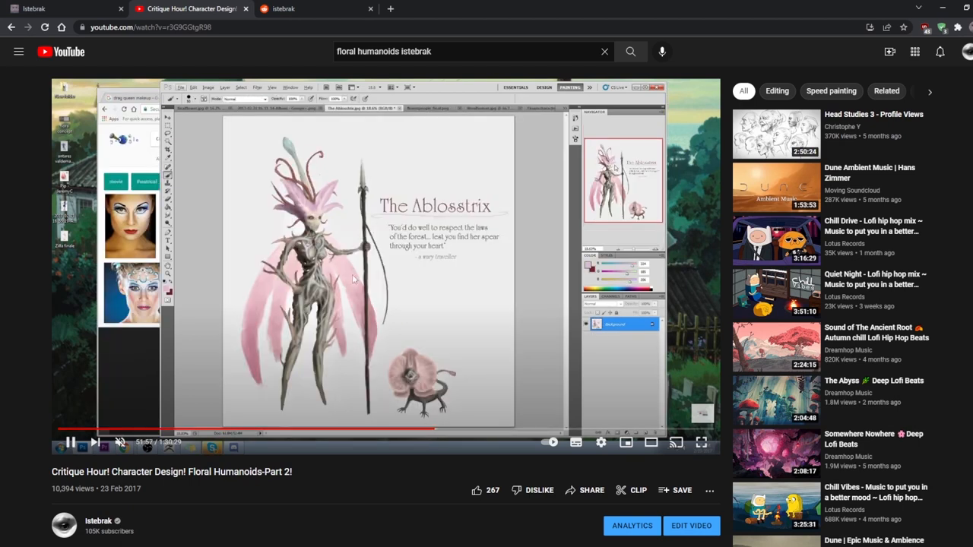
pyautogui.moveTo(509, 431)
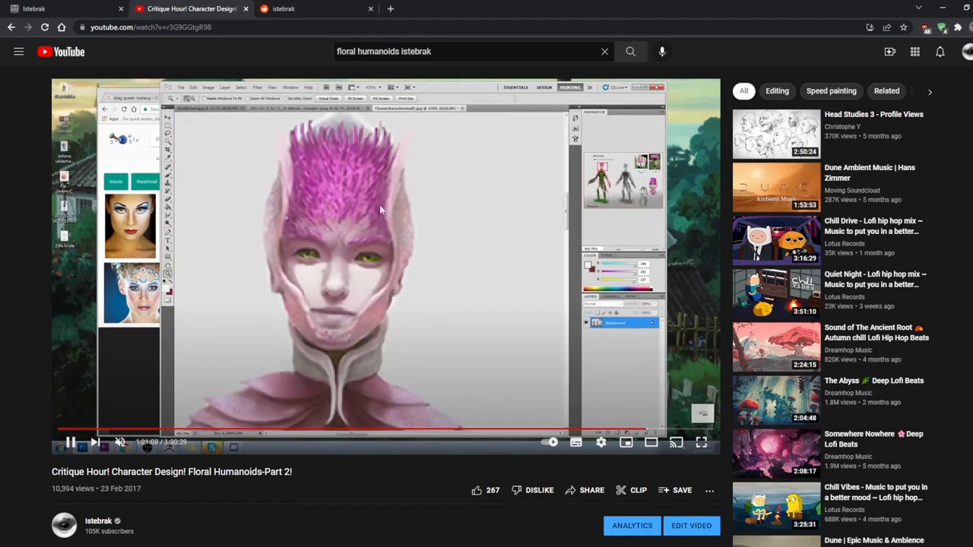
pyautogui.moveTo(646, 431)
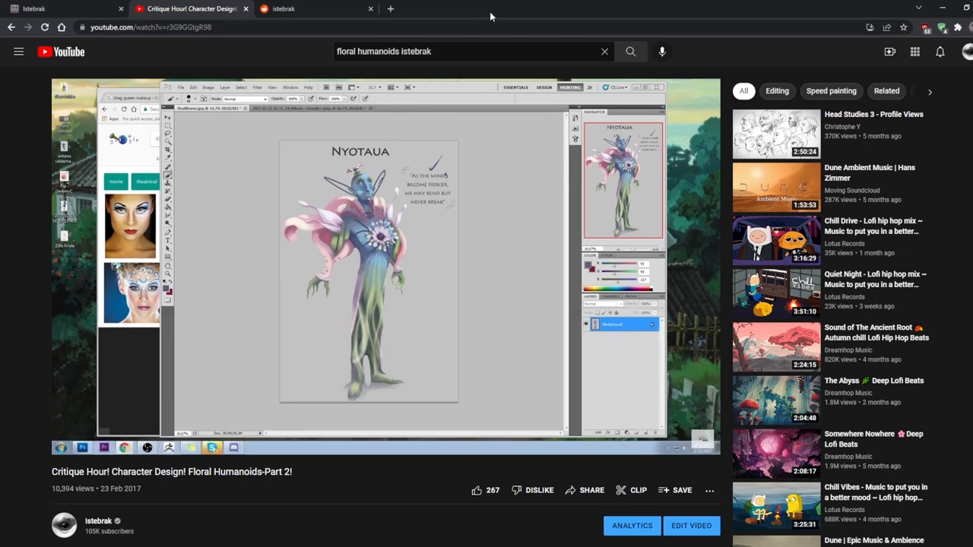
pyautogui.moveTo(513, 9)
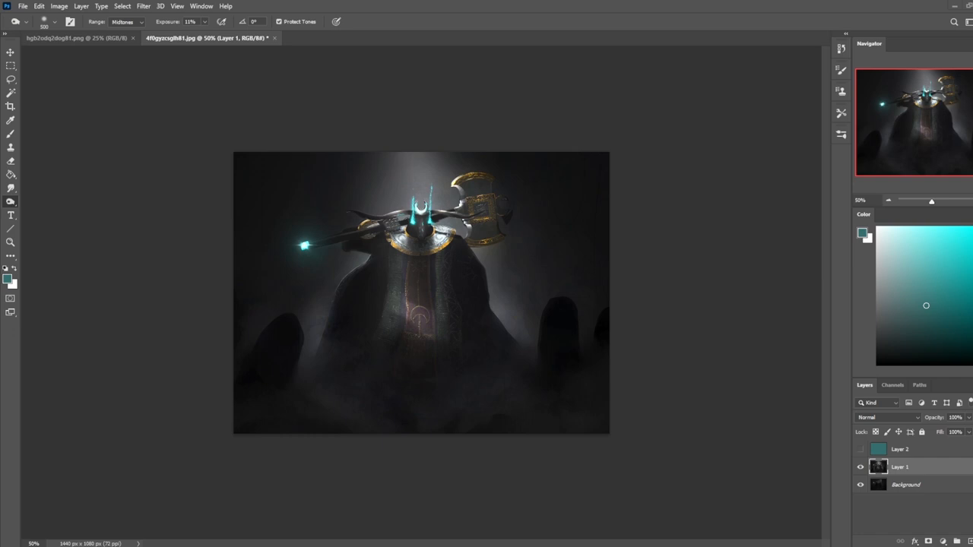
pyautogui.moveTo(686, 441)
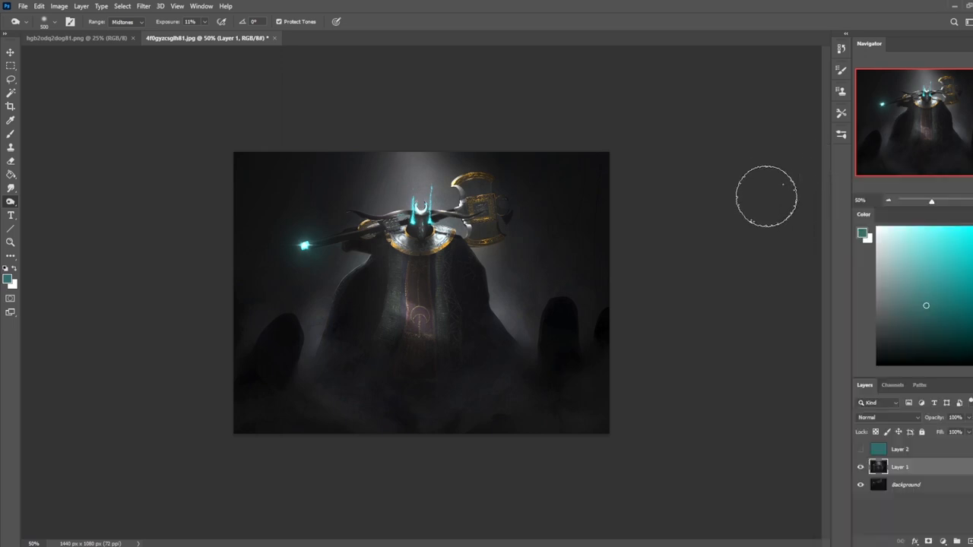
pyautogui.moveTo(732, 22)
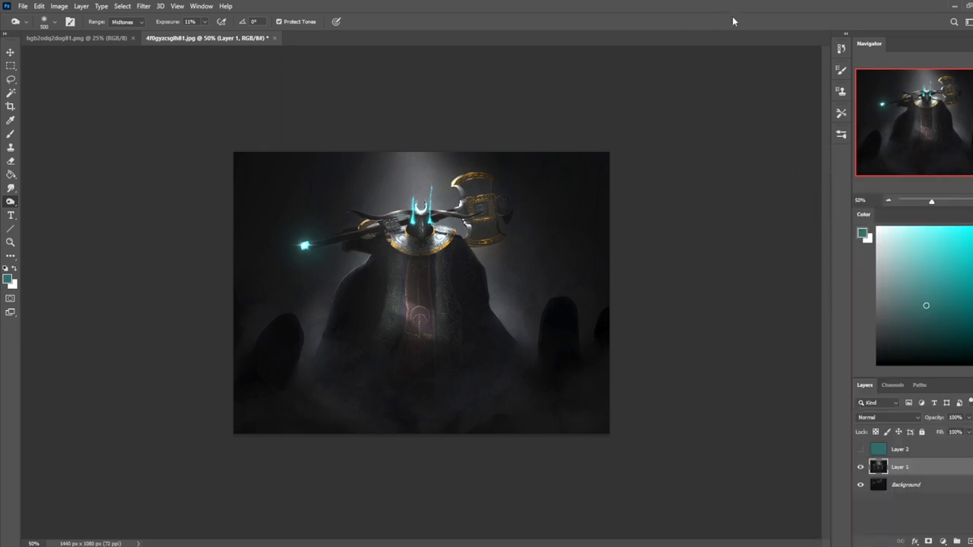